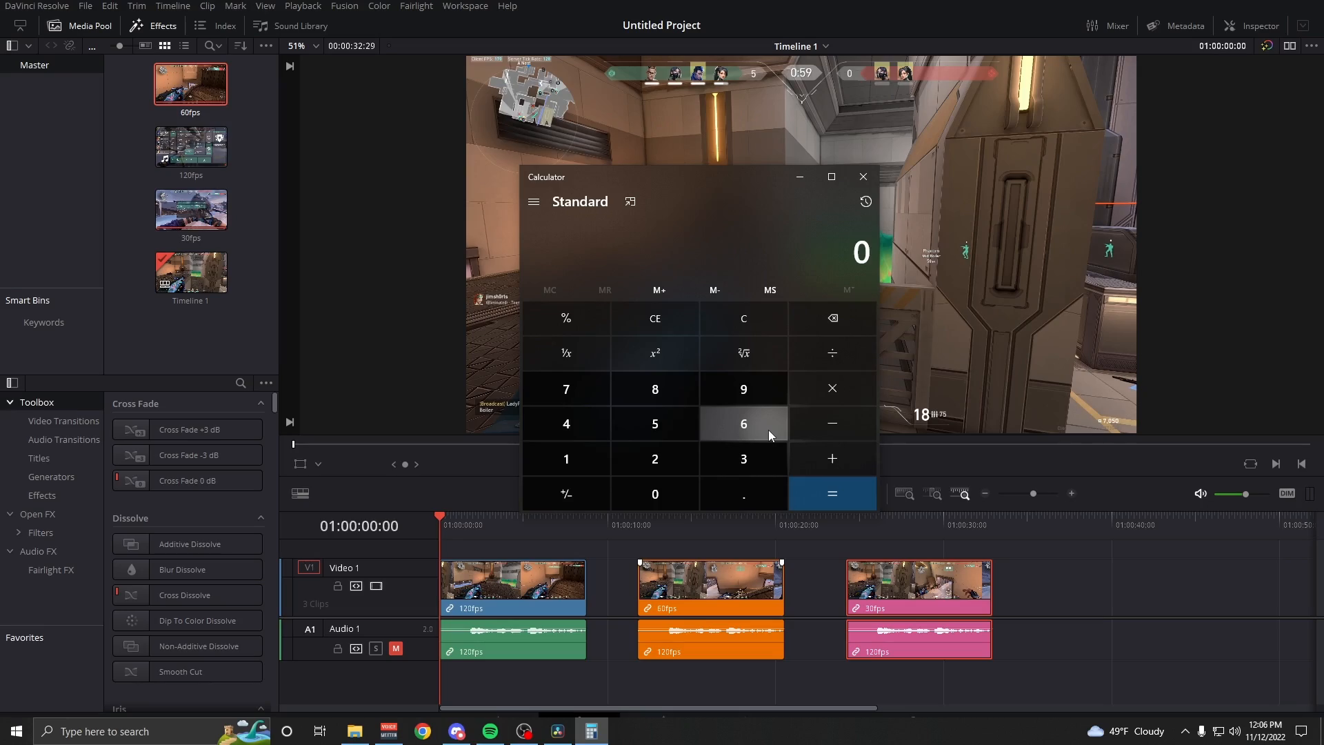
Compute 60 ÷ 60 = 1 in Calculator and start a further multiplication on the keypad
{"action": "left_click", "coordinate": [654, 494]}
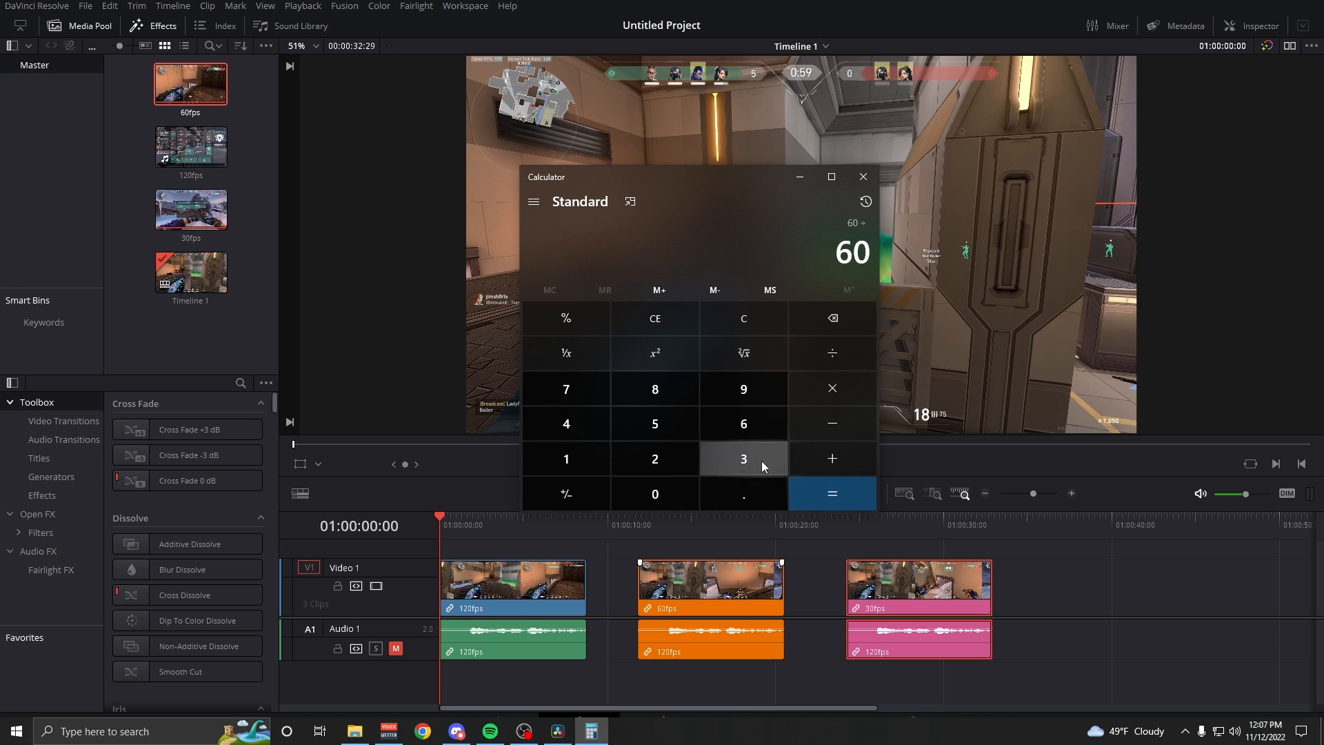
{"action": "left_click", "coordinate": [831, 494]}
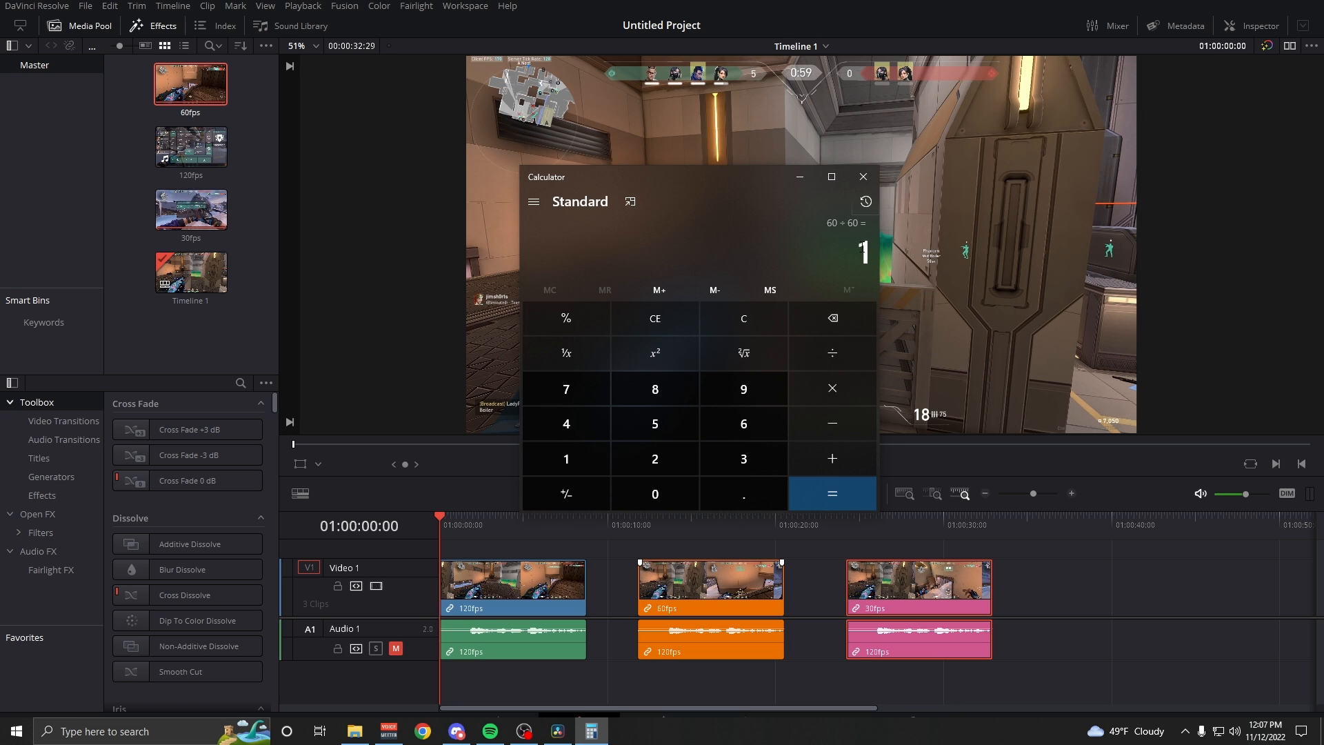
{"action": "mouse_move", "coordinate": [815, 273]}
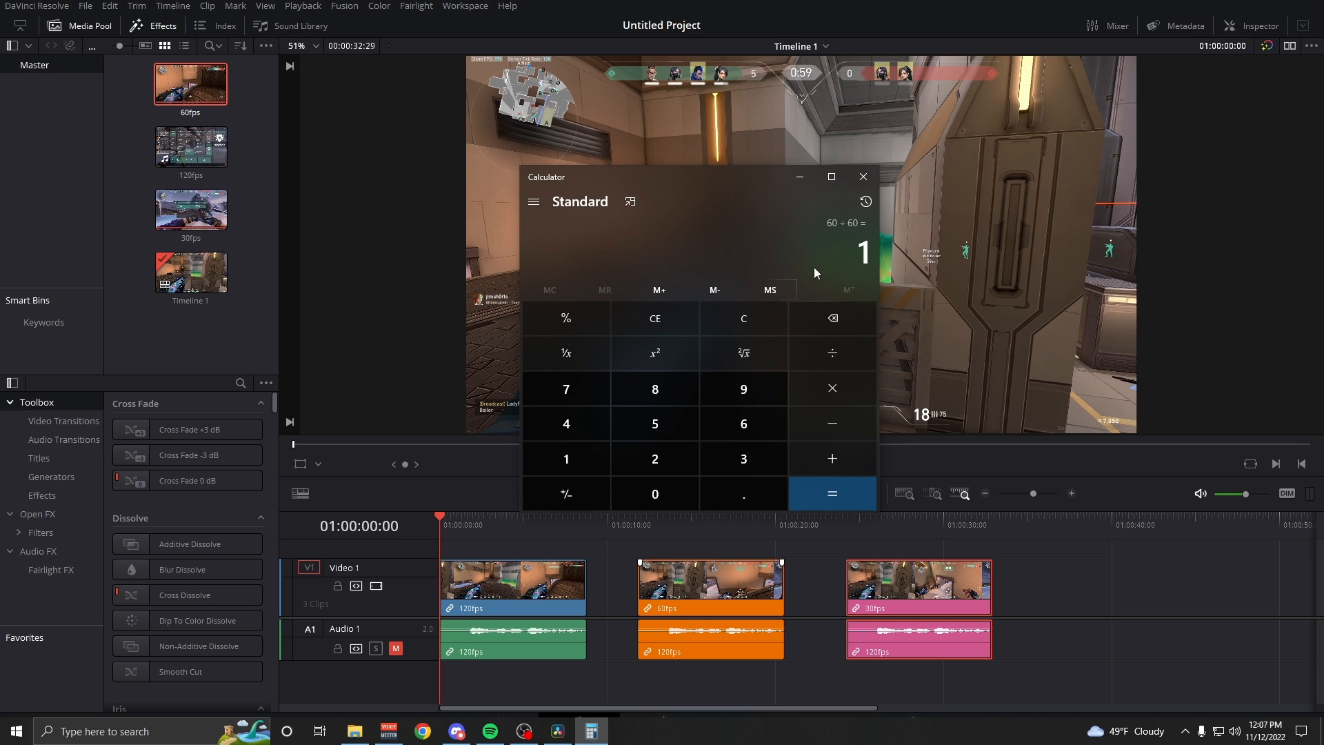
{"action": "left_click", "coordinate": [743, 424]}
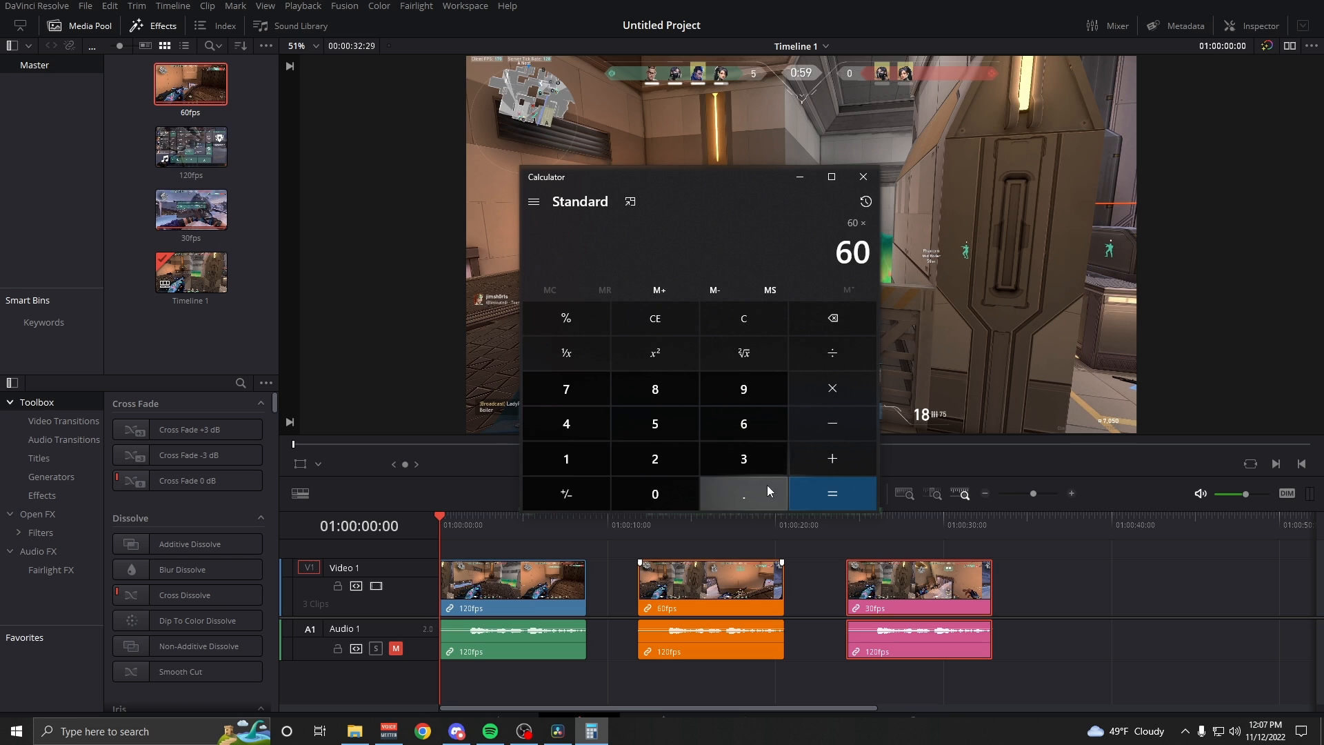
{"action": "left_click", "coordinate": [832, 494]}
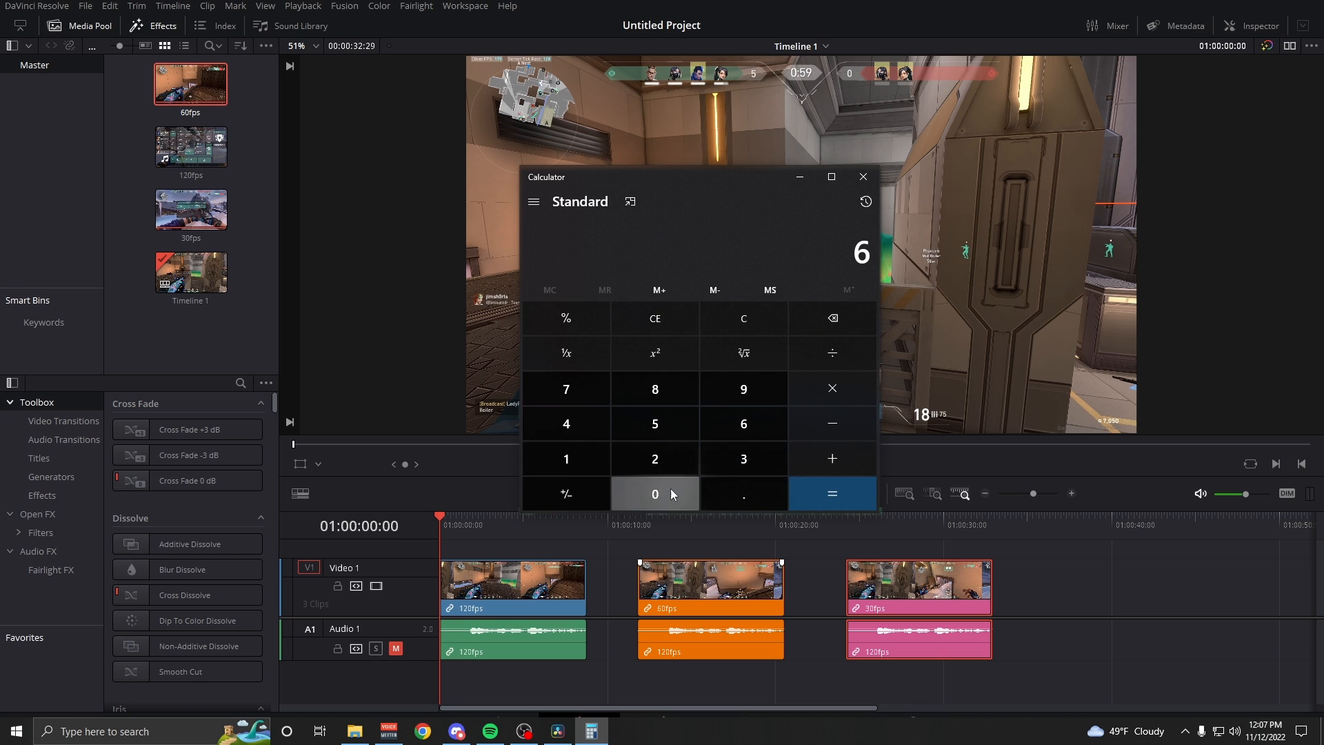
{"action": "left_click", "coordinate": [831, 493]}
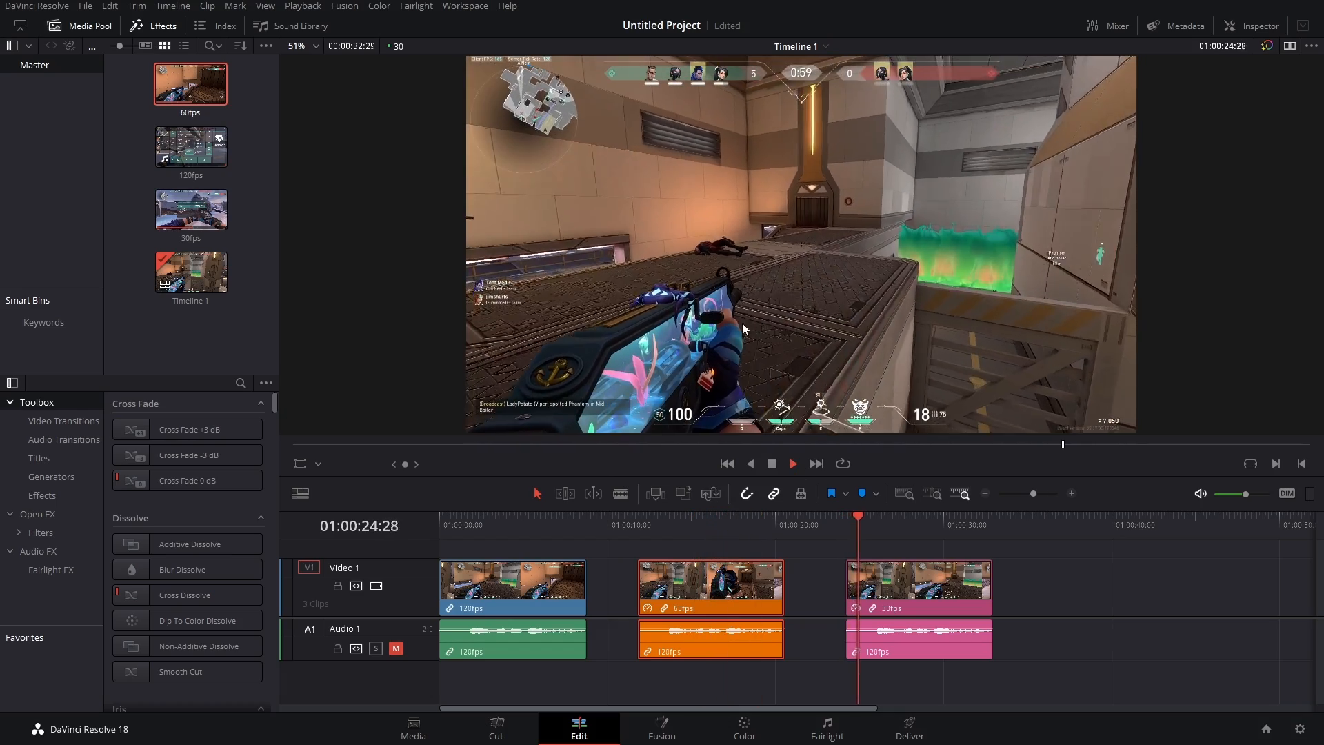
Bring up the example 120fps clip with its 100%/25%/100% retime controls and curve
{"action": "left_click", "coordinate": [791, 463]}
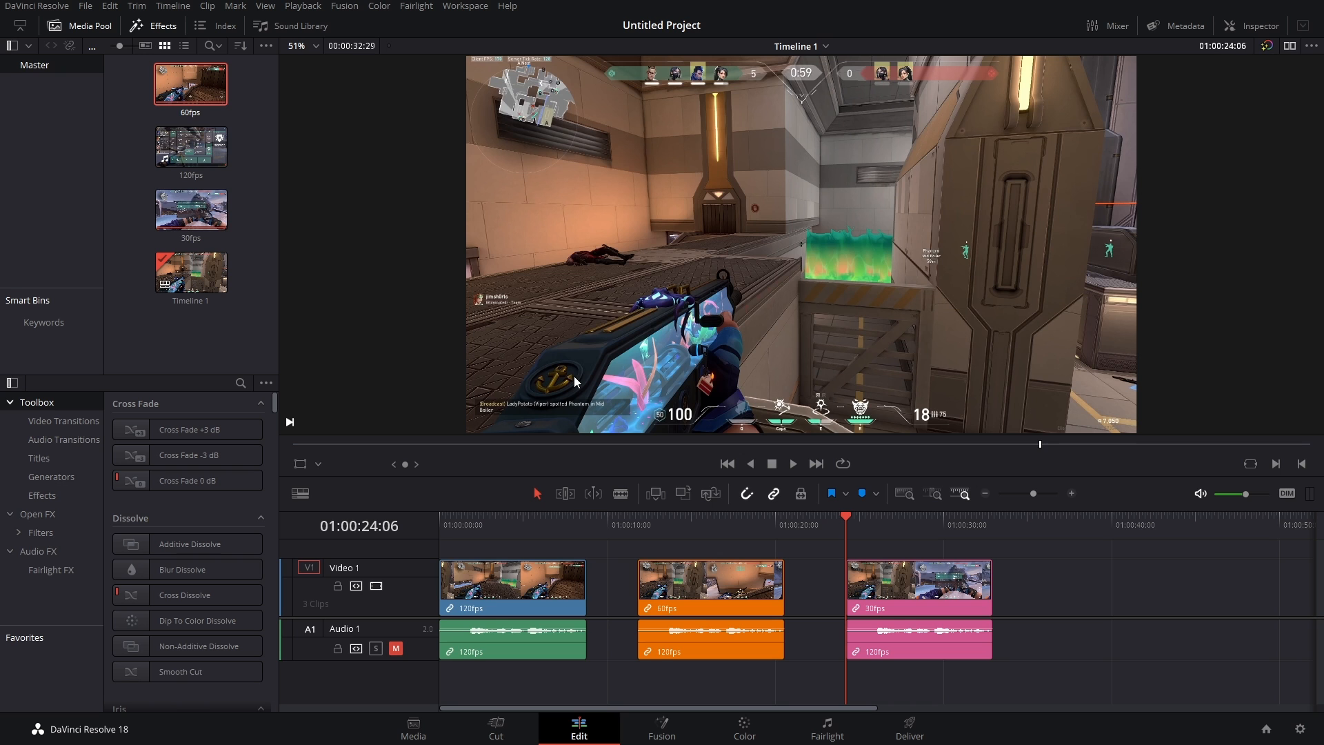
{"action": "mouse_move", "coordinate": [582, 419]}
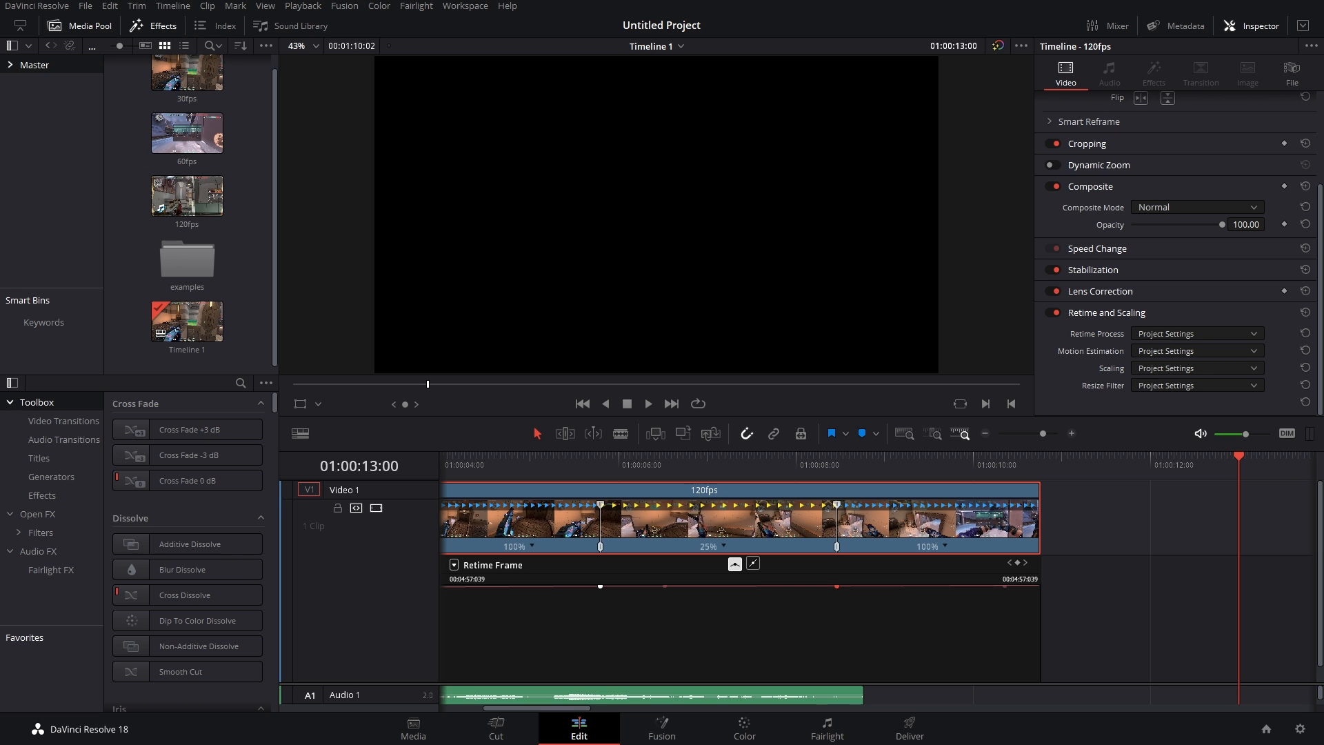
{"action": "mouse_move", "coordinate": [492, 471]}
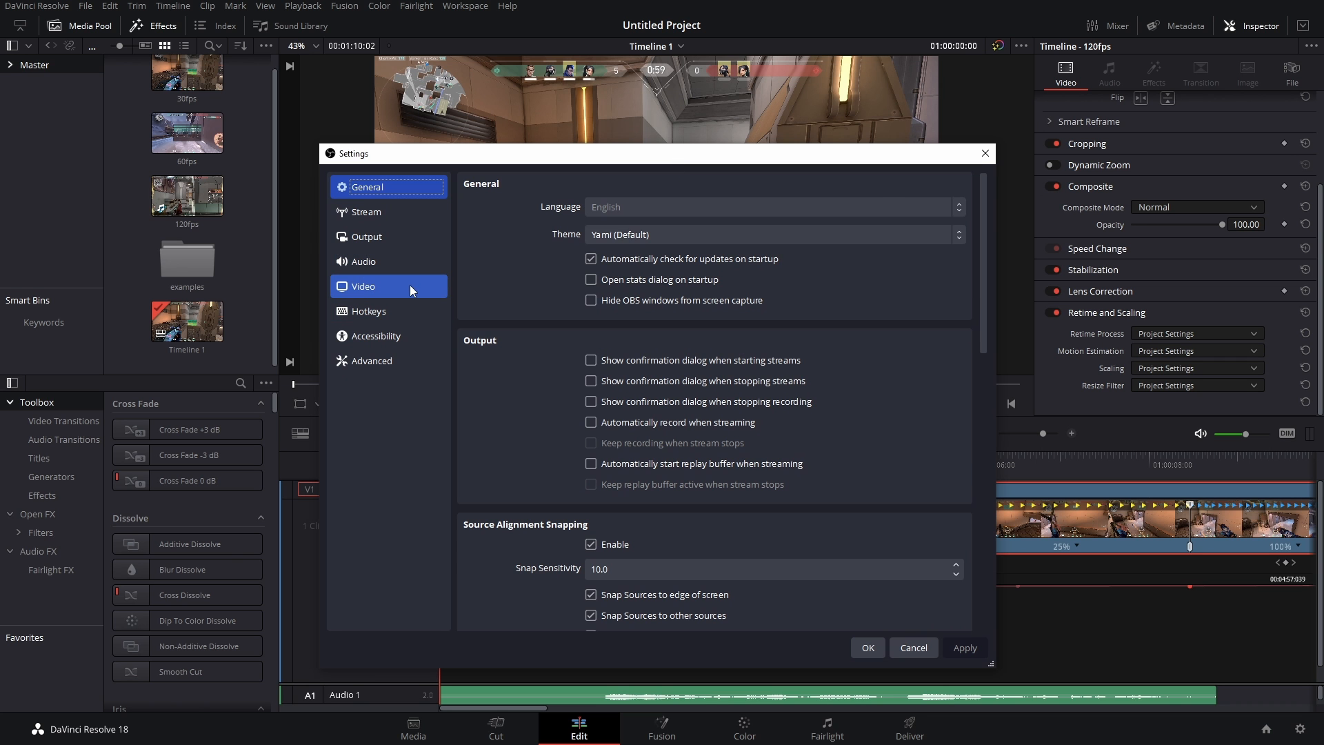
Show OBS Video settings with 1920x1080 output and Fractional FPS numerator 120
{"action": "left_click", "coordinate": [364, 286]}
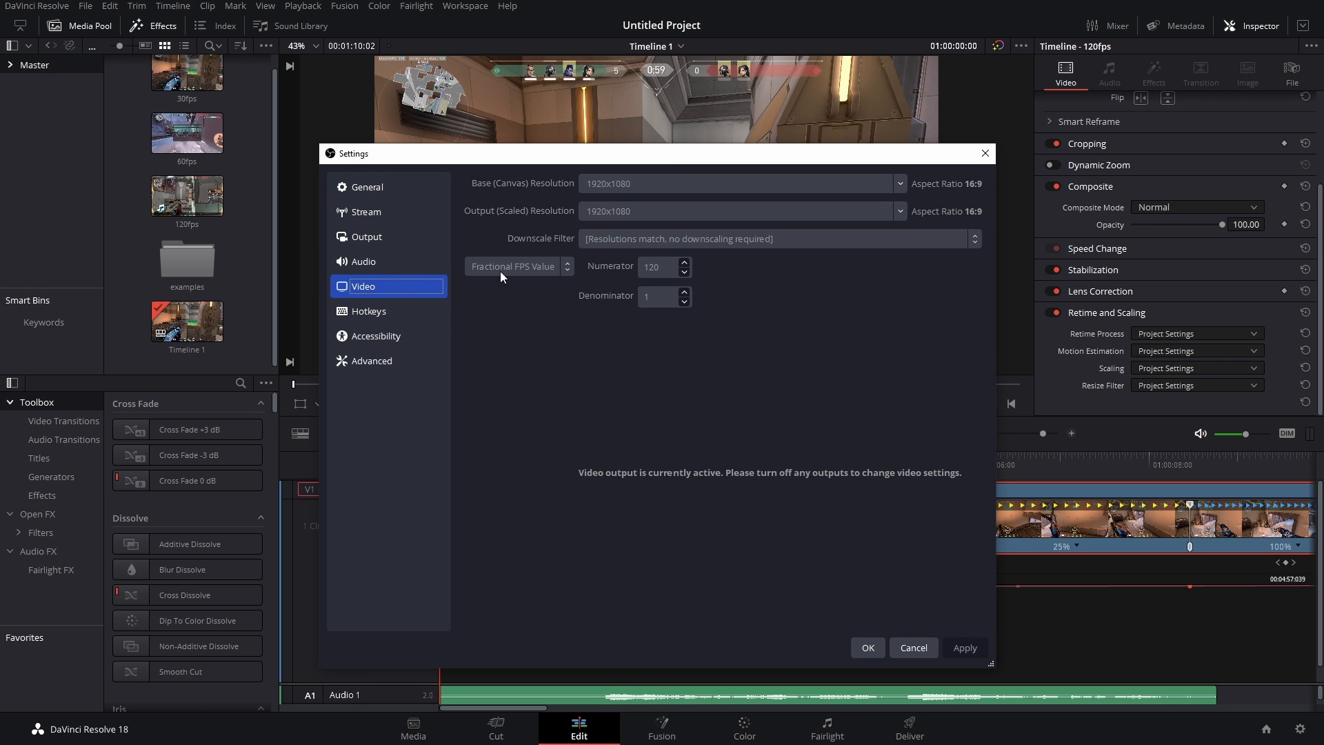
{"action": "mouse_move", "coordinate": [552, 277]}
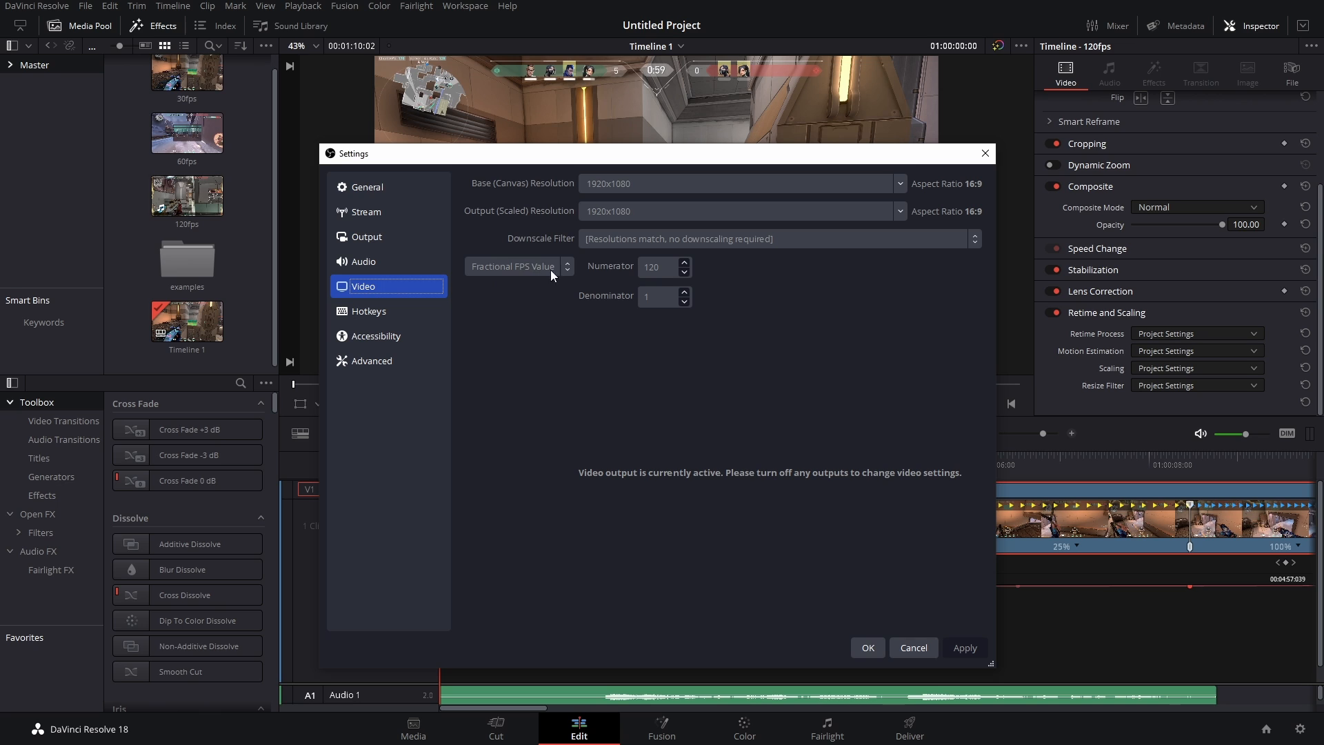
{"action": "mouse_move", "coordinate": [622, 287]}
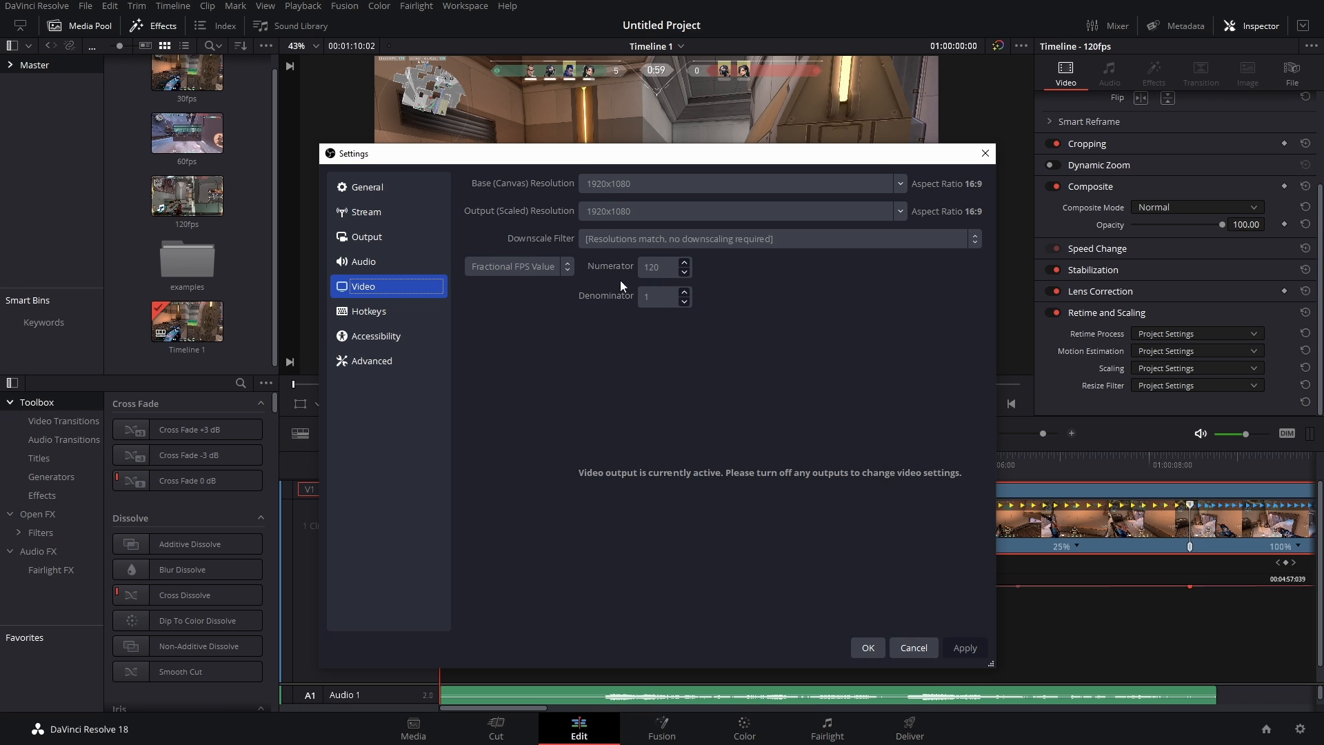
{"action": "mouse_move", "coordinate": [648, 276]}
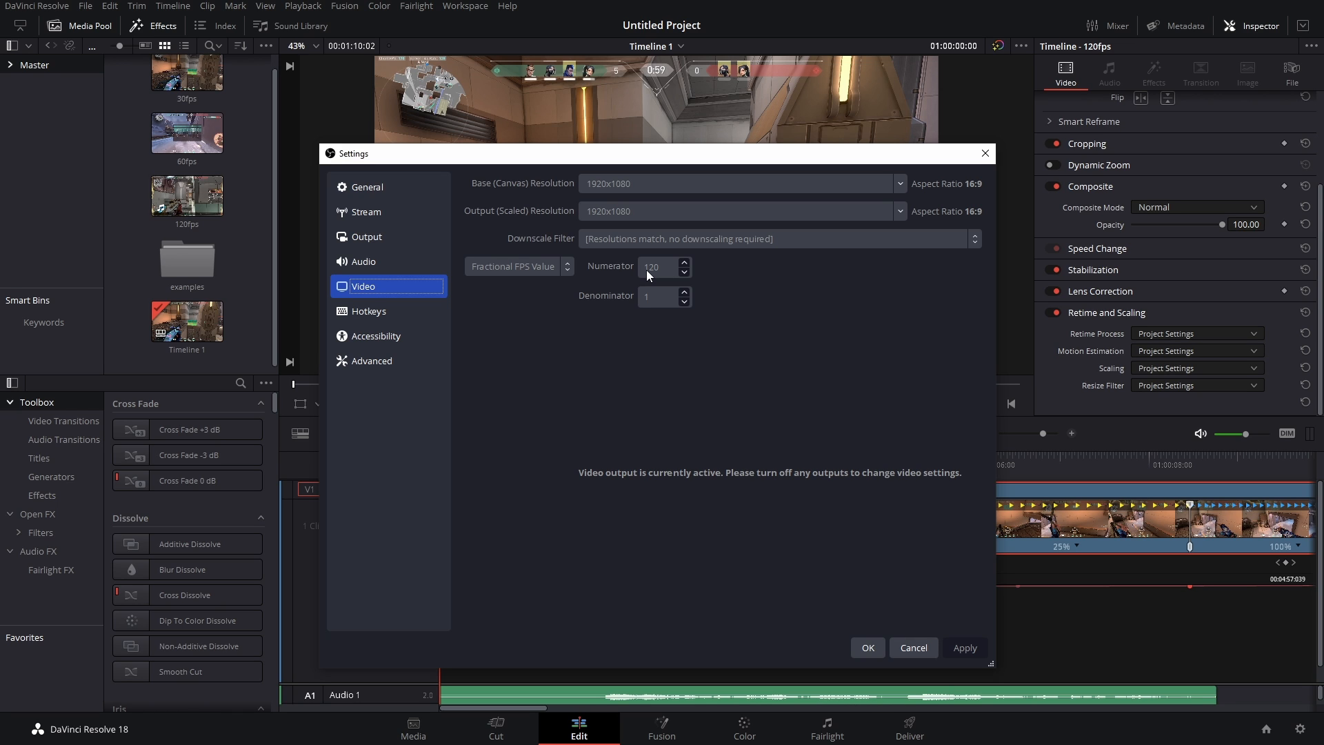
{"action": "left_click", "coordinate": [912, 647]}
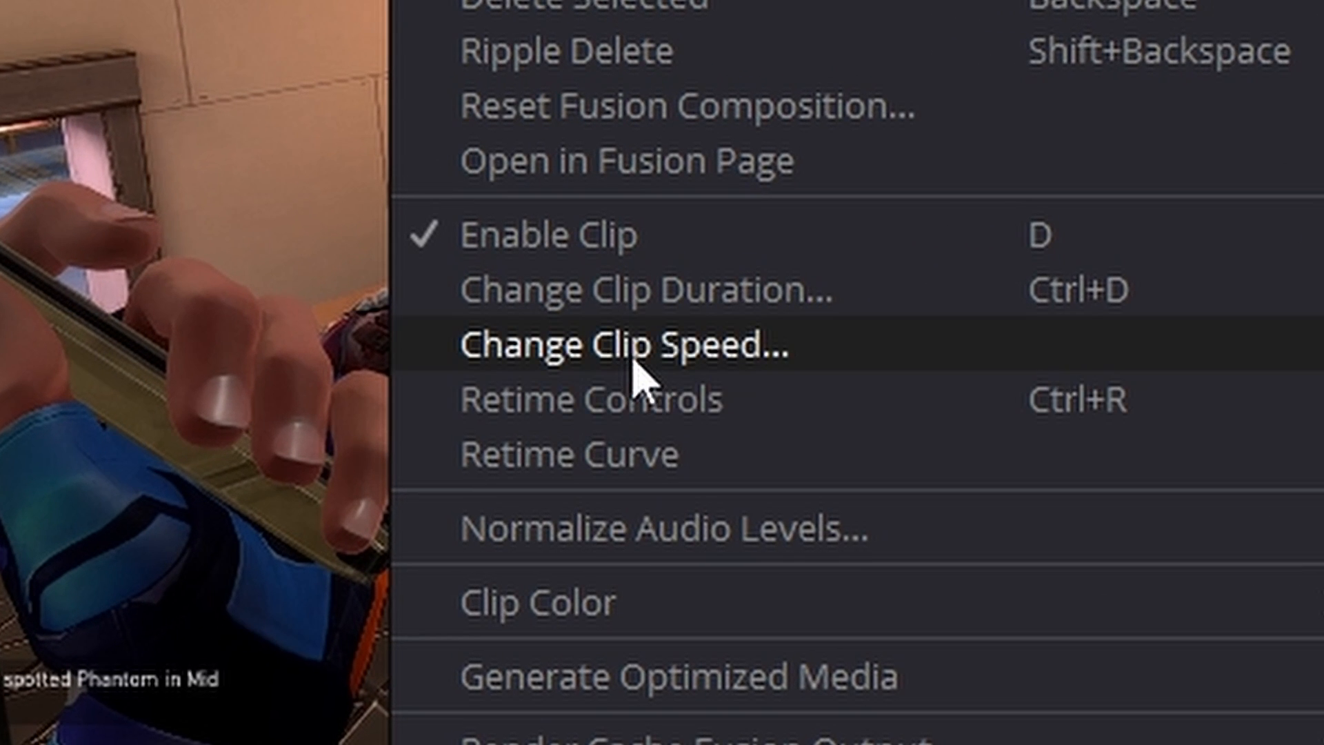
{"action": "left_click", "coordinate": [625, 345]}
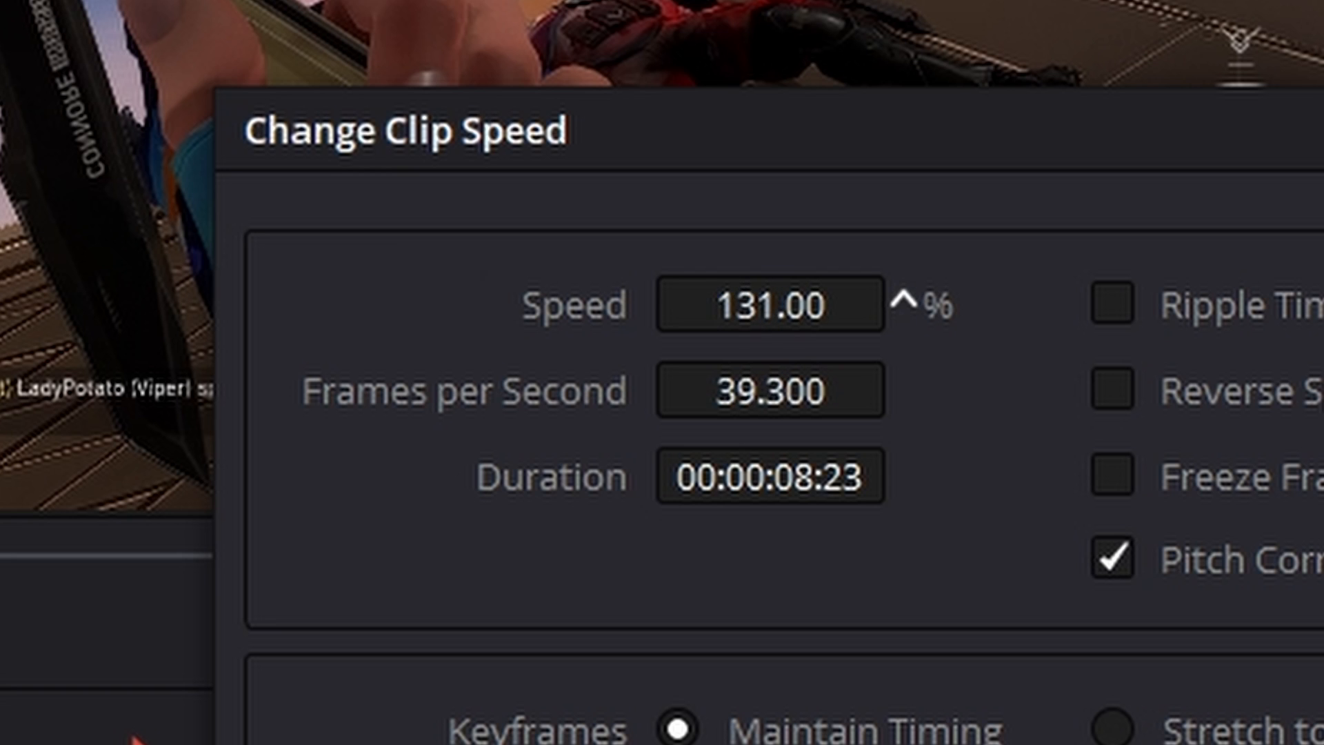
{"action": "left_click", "coordinate": [908, 303]}
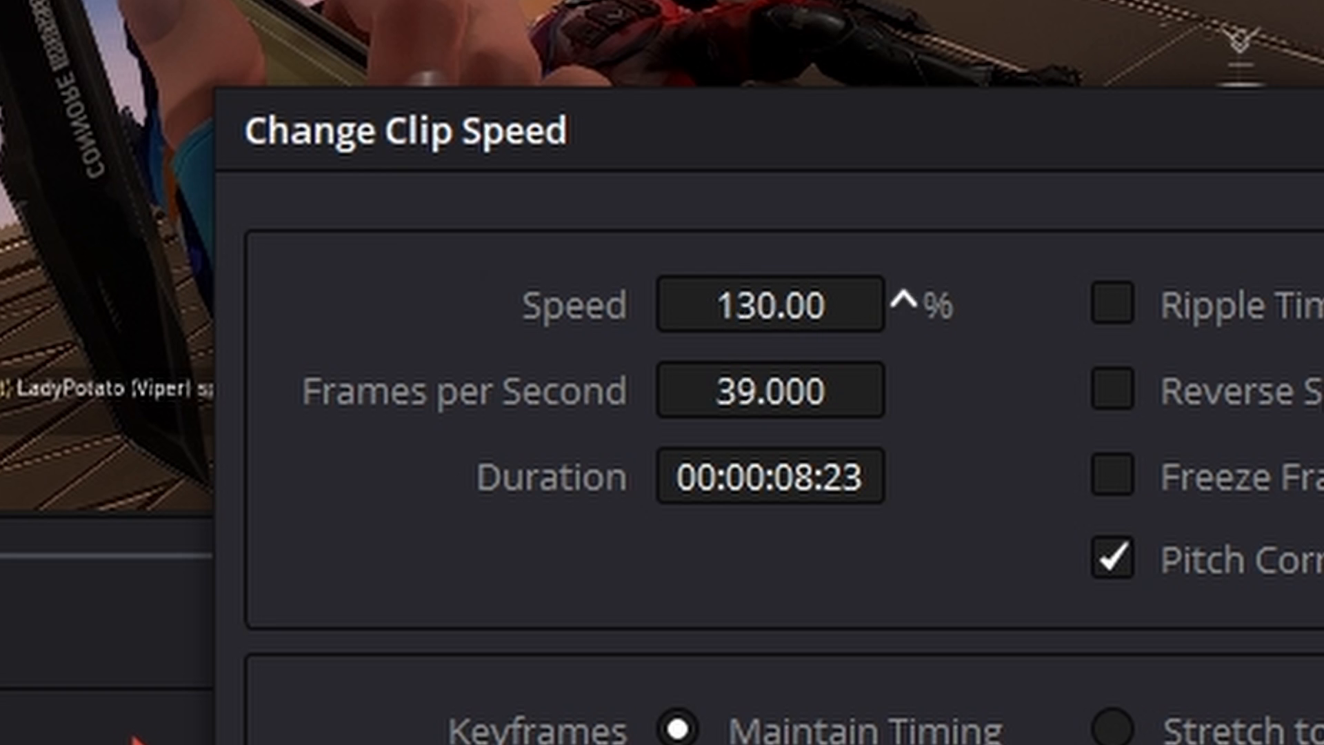
{"action": "type", "text": "27.00"}
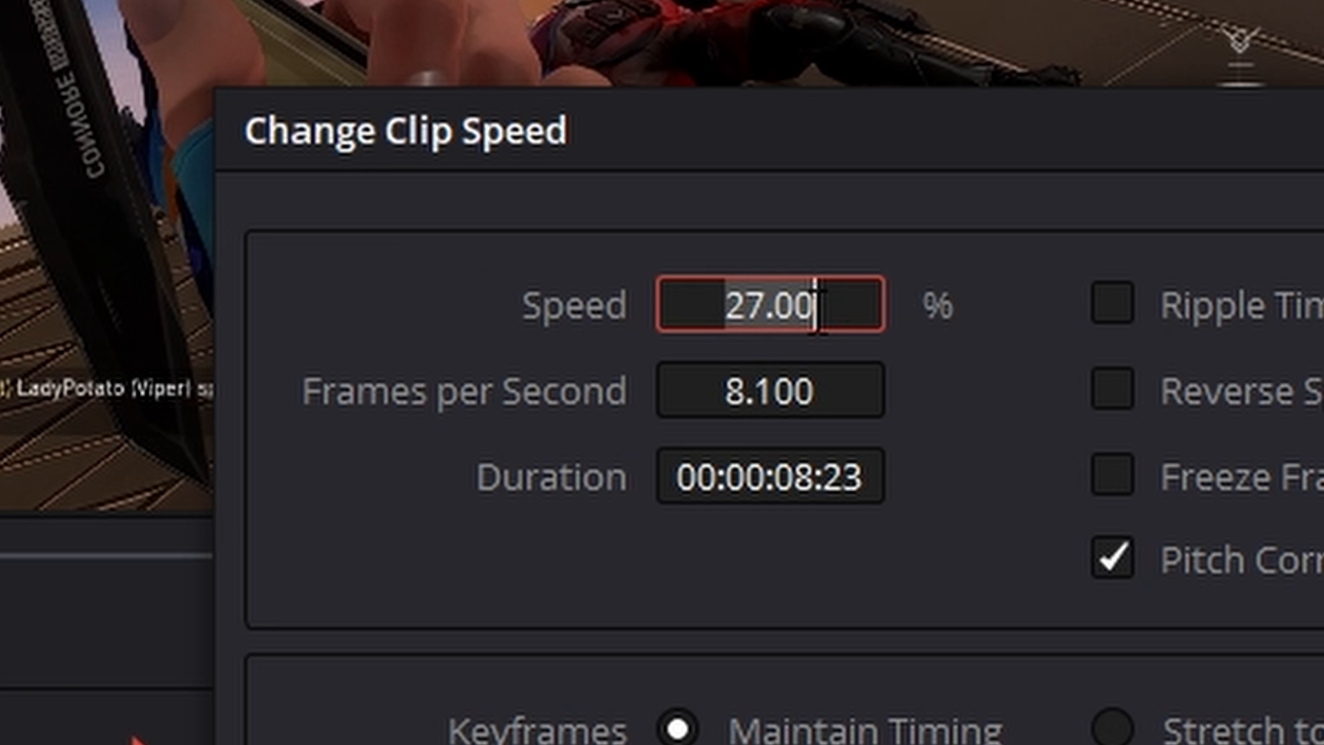
{"action": "type", "text": "50"}
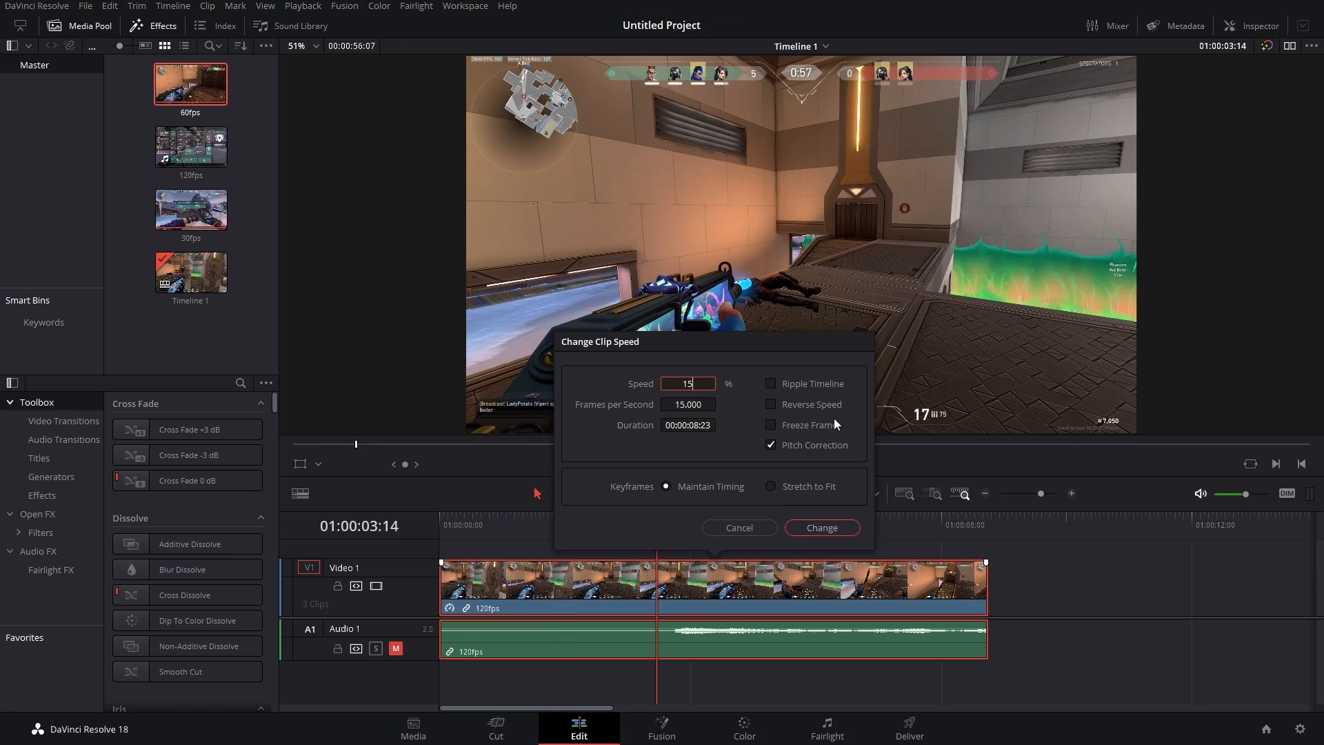
{"action": "left_click", "coordinate": [819, 527]}
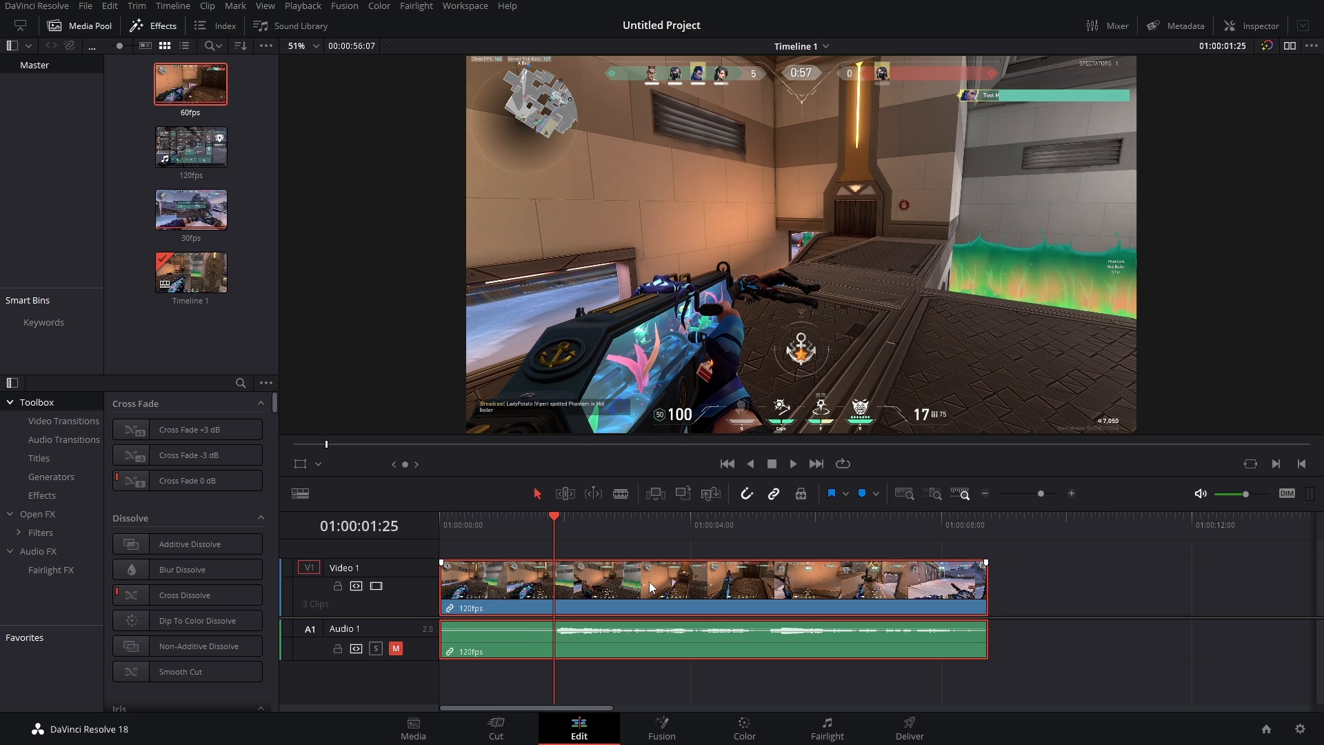
Enable Retime Controls on the 120fps clip and add a speed point at the playhead
{"action": "right_click", "coordinate": [649, 582]}
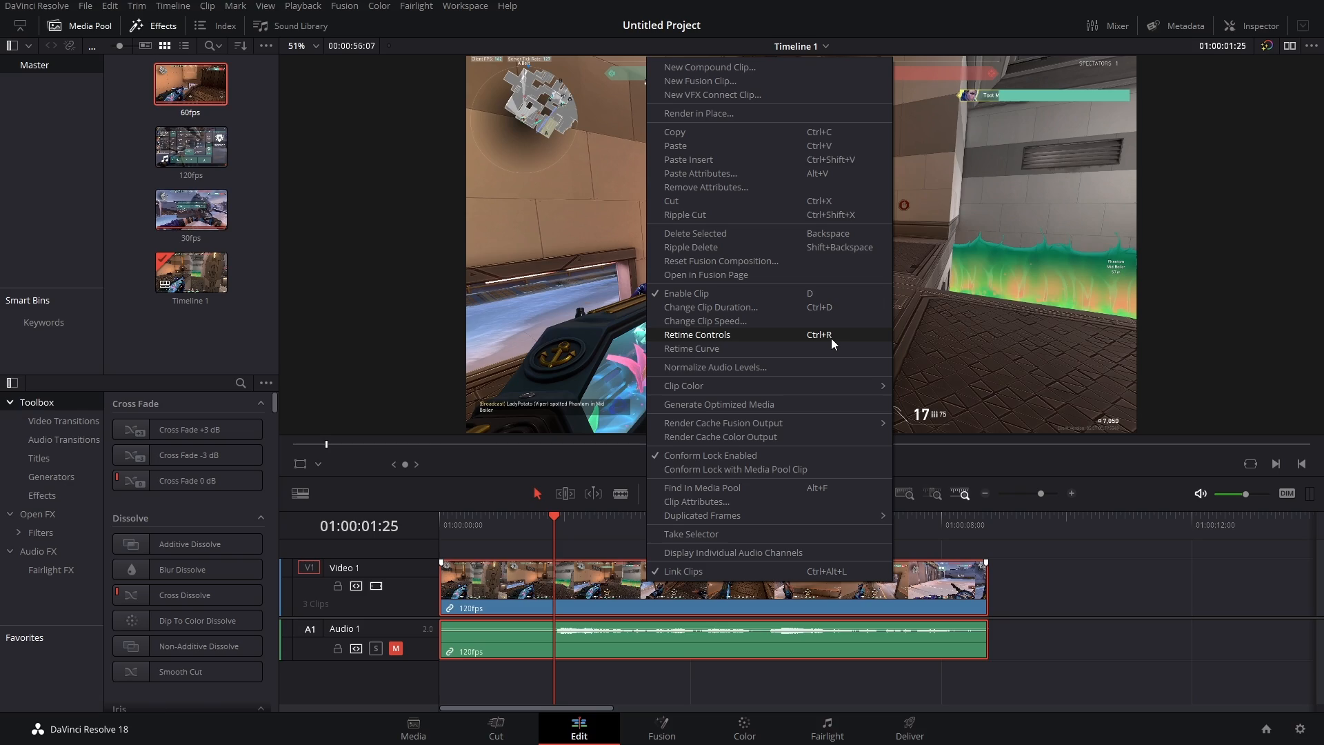
{"action": "left_click", "coordinate": [696, 333]}
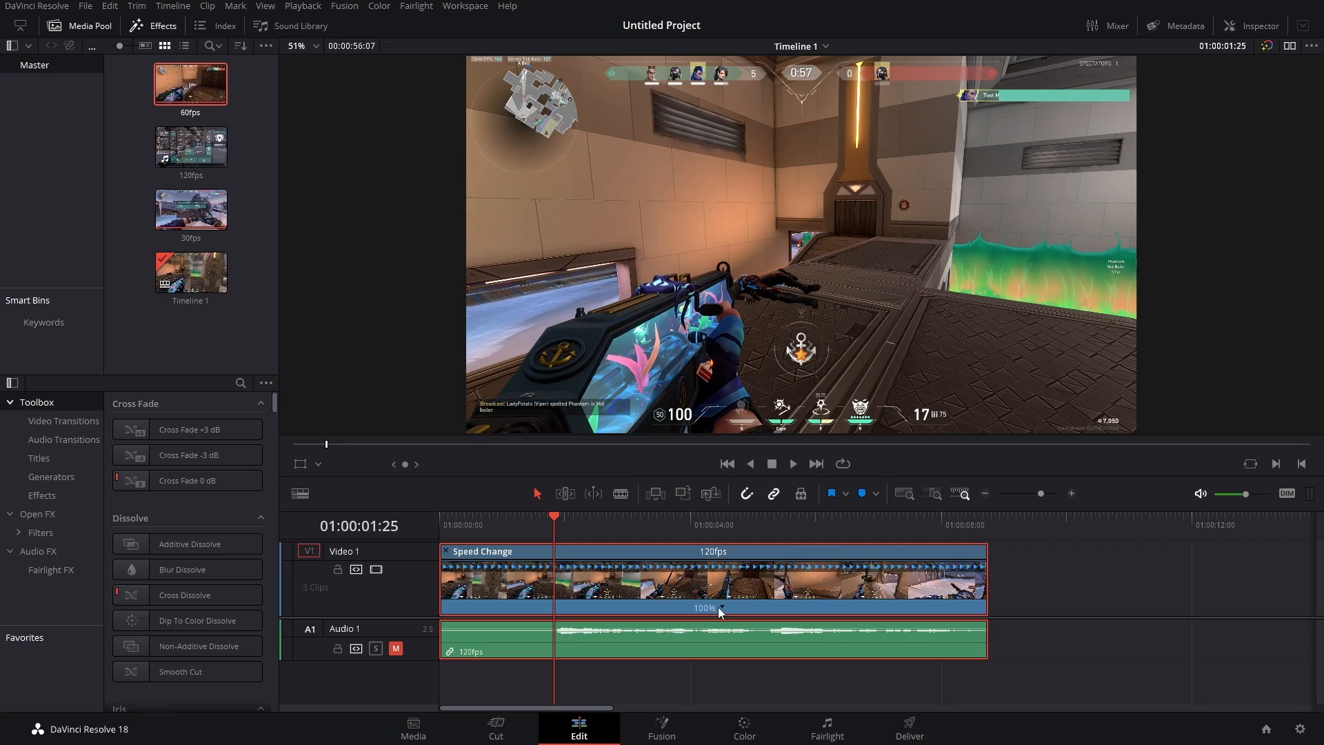
{"action": "right_click", "coordinate": [720, 609]}
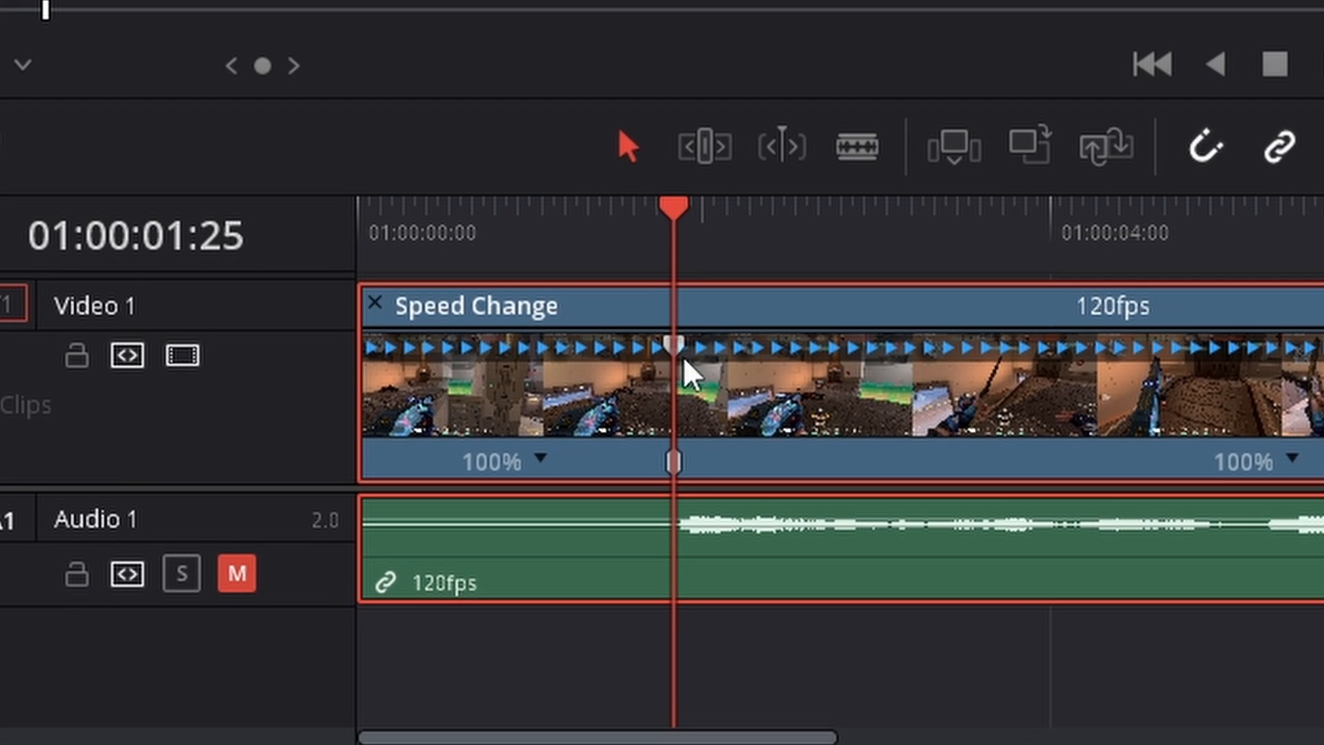
{"action": "mouse_move", "coordinate": [774, 308]}
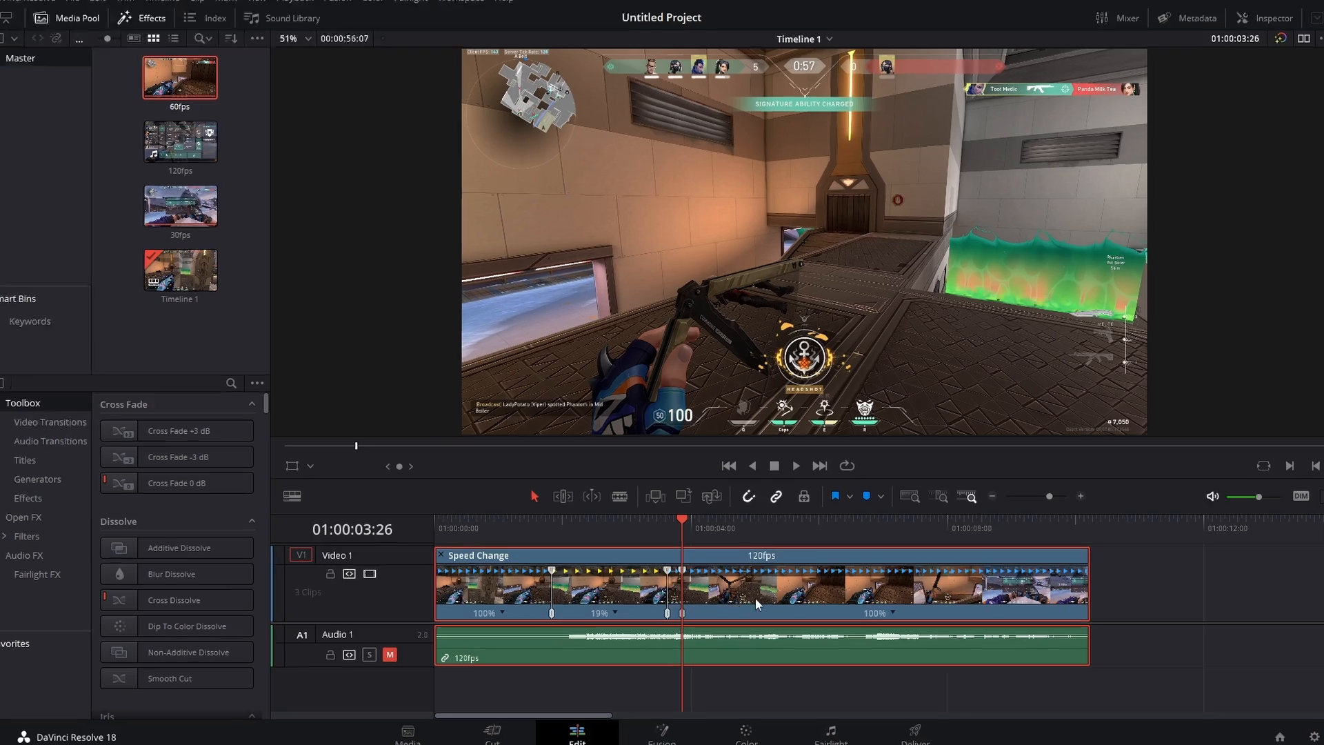
Clear the extra speed points from the 120fps clip via its retime menu
{"action": "right_click", "coordinate": [668, 613]}
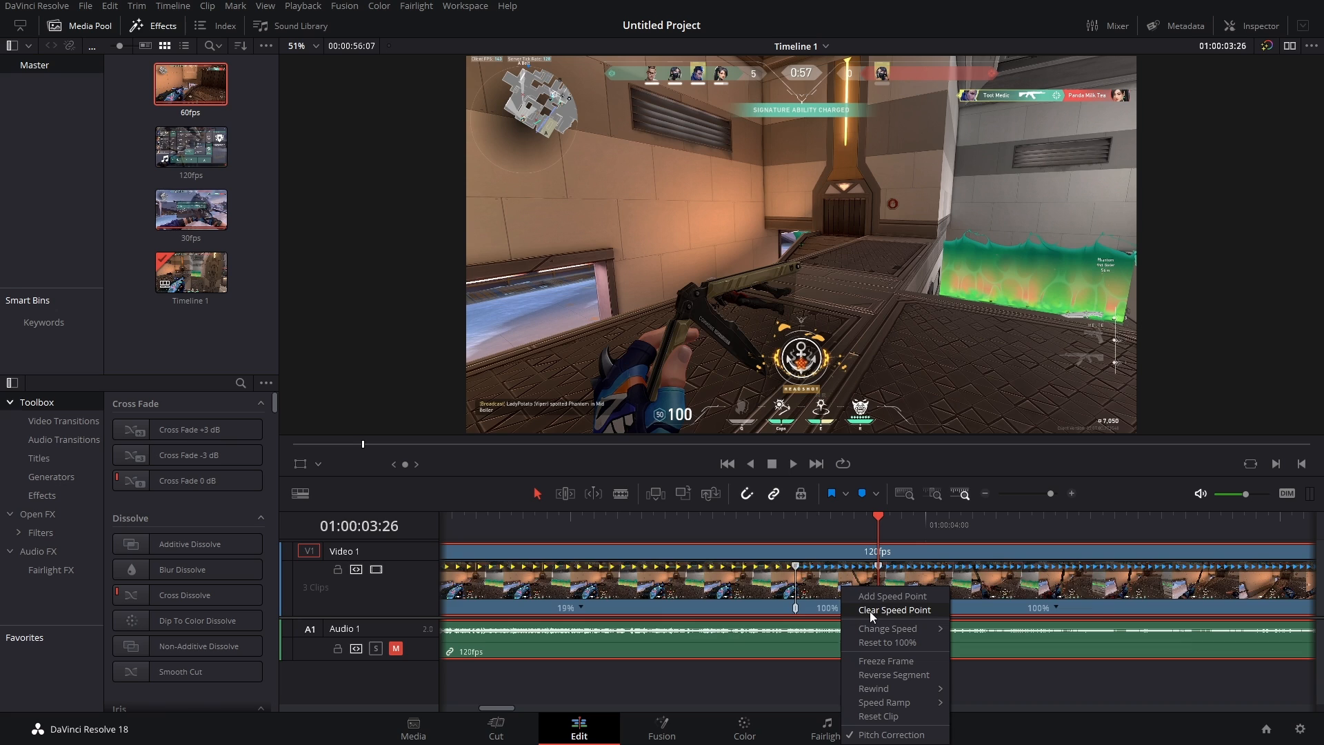
{"action": "left_click", "coordinate": [893, 610]}
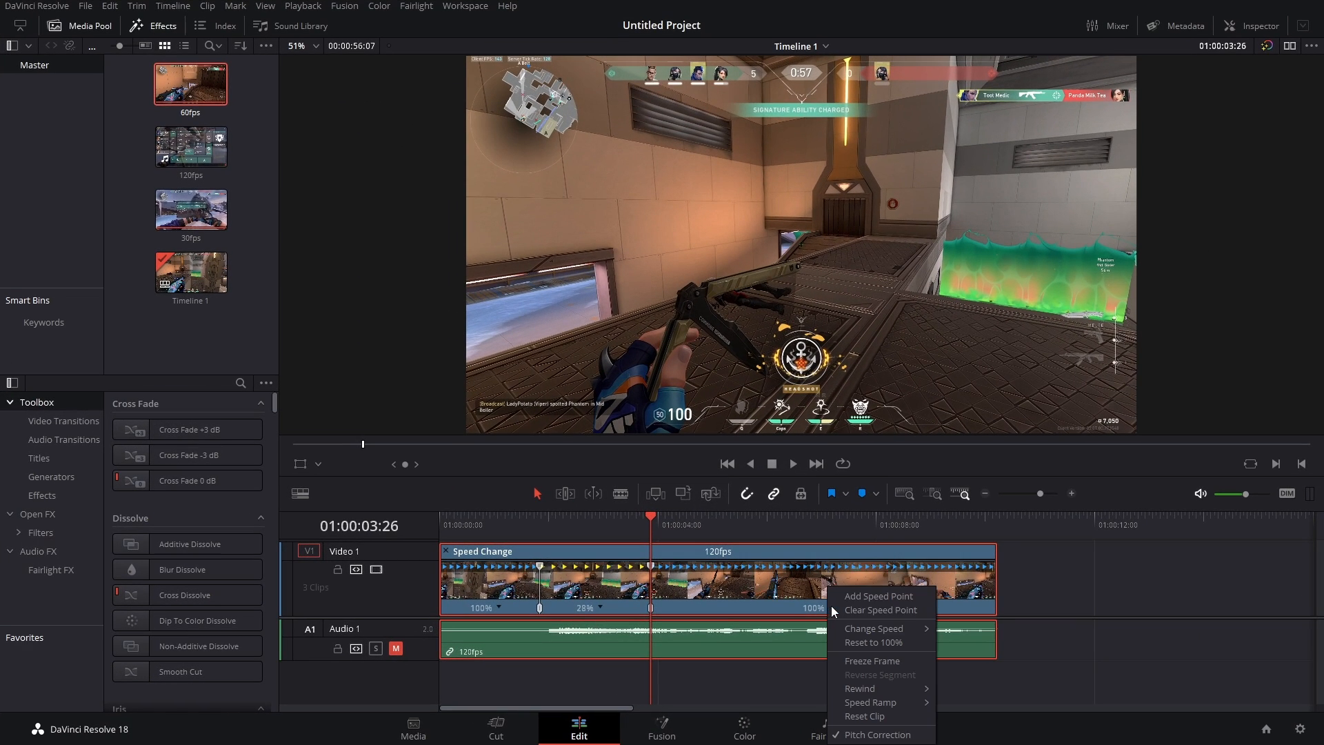
{"action": "mouse_move", "coordinate": [881, 716]}
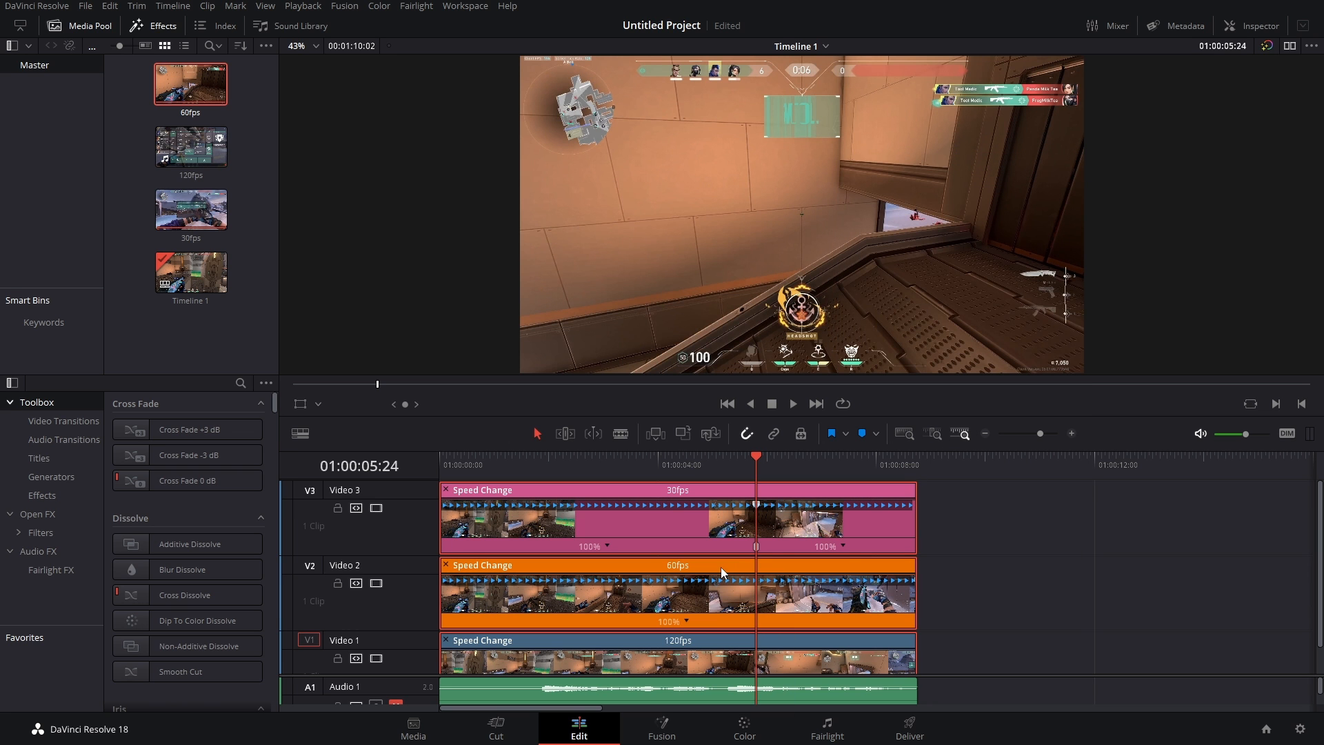
Add speed points and set the middle section of the stacked clips to 25% speed
{"action": "right_click", "coordinate": [721, 573]}
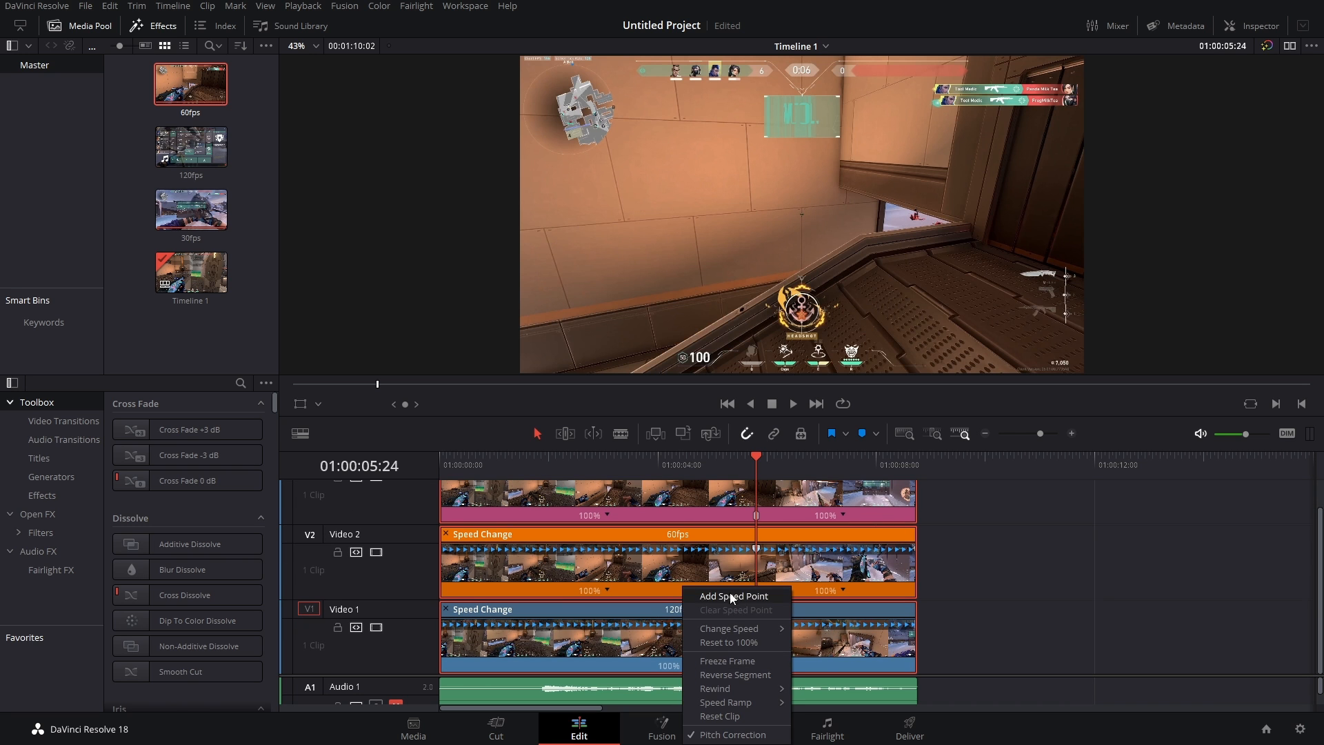
{"action": "left_click", "coordinate": [733, 596]}
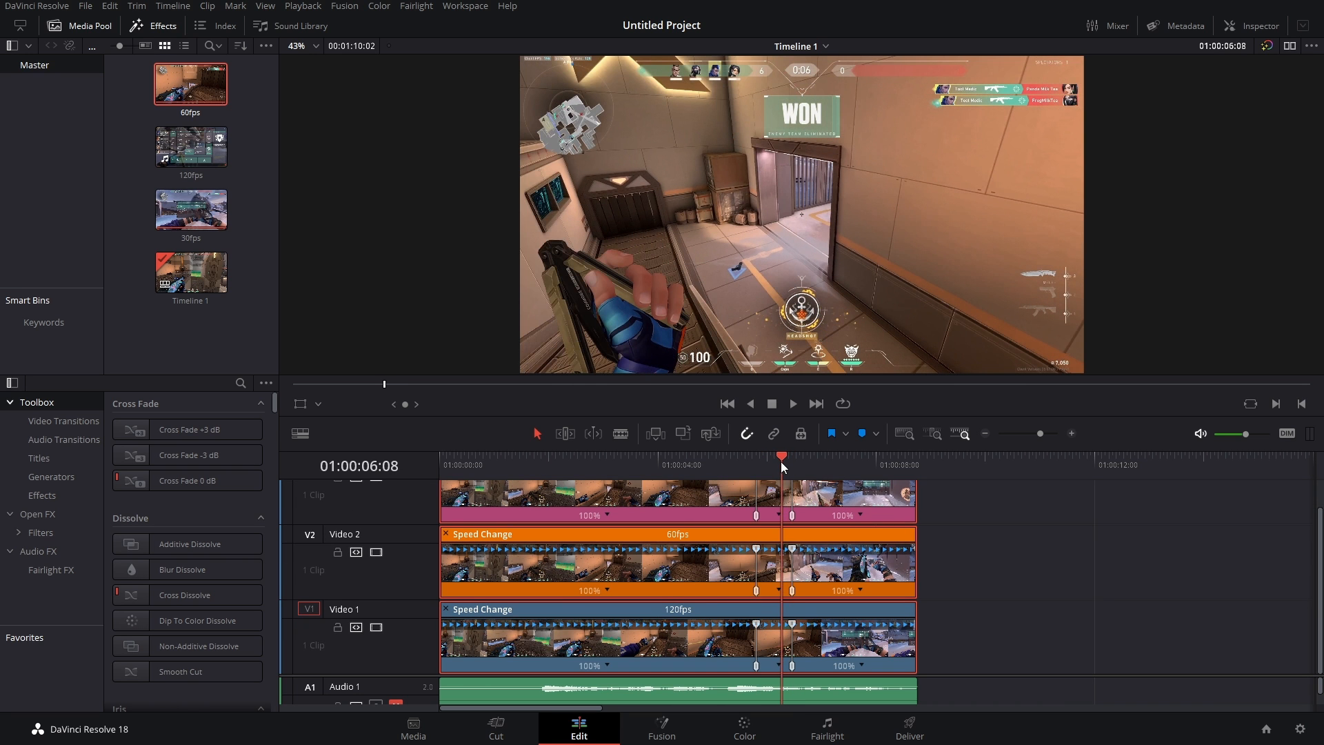
{"action": "left_click_drag", "start_coordinate": [1040, 433], "coordinate": [1050, 433]}
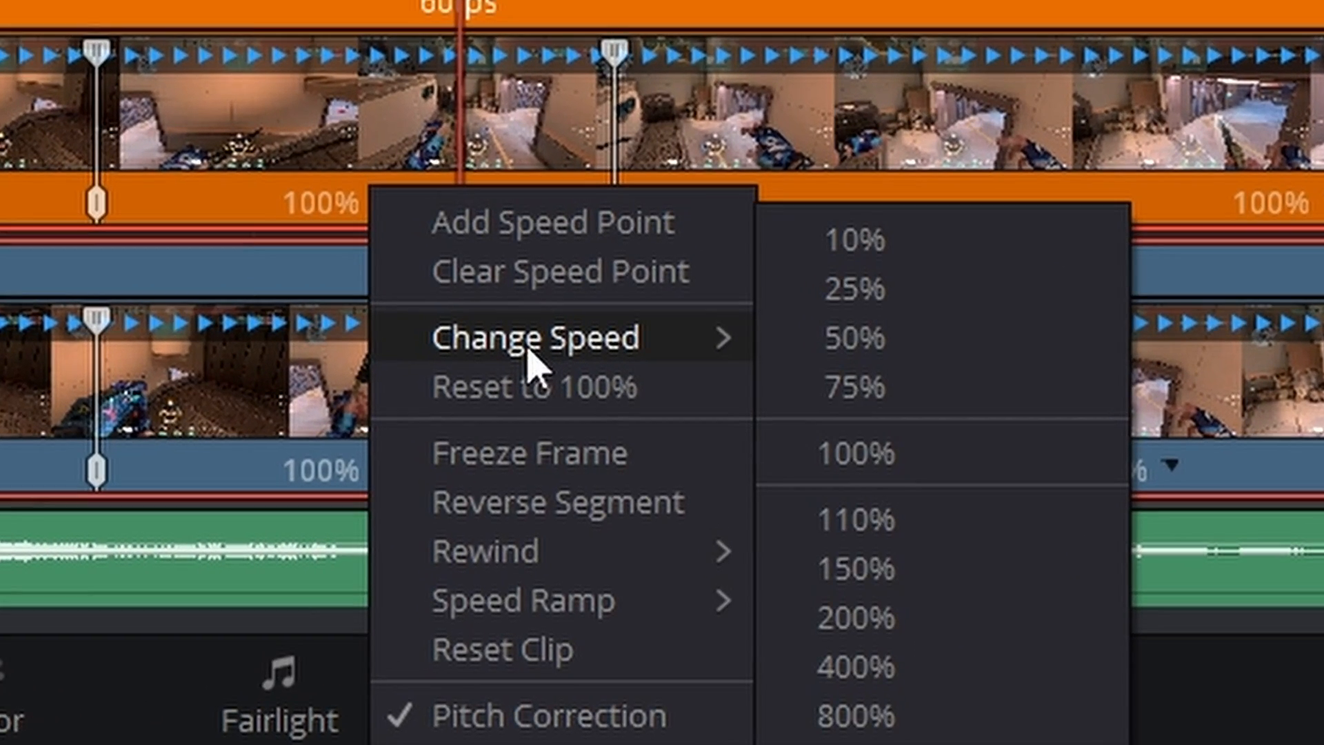
{"action": "left_click", "coordinate": [856, 339]}
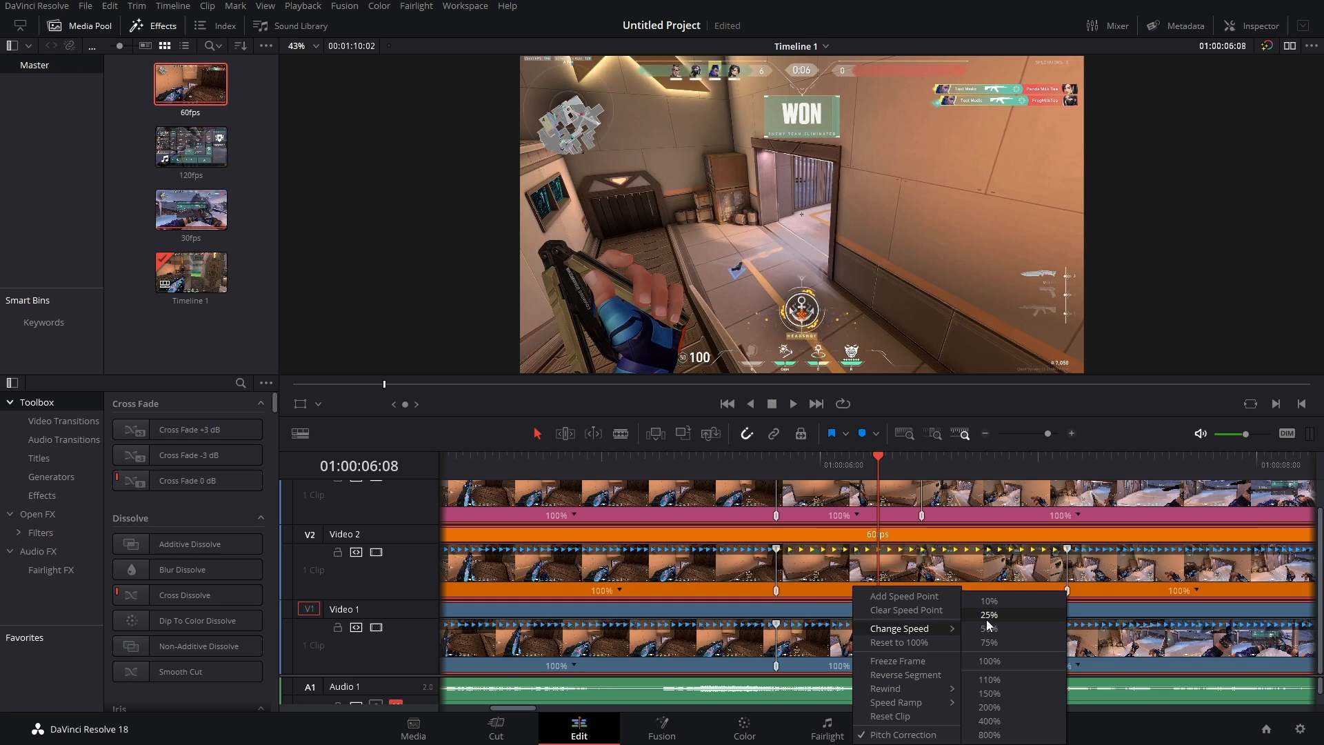
{"action": "left_click", "coordinate": [987, 615]}
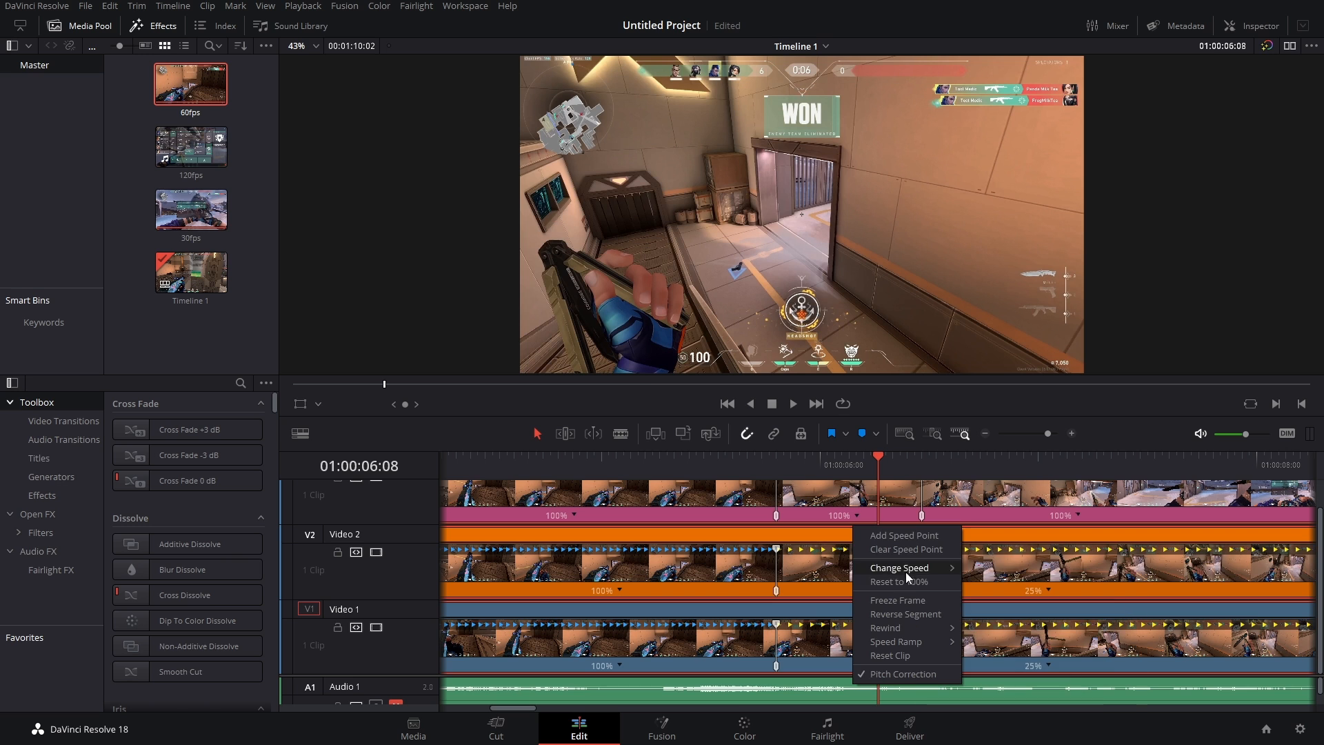
{"action": "left_click", "coordinate": [897, 581]}
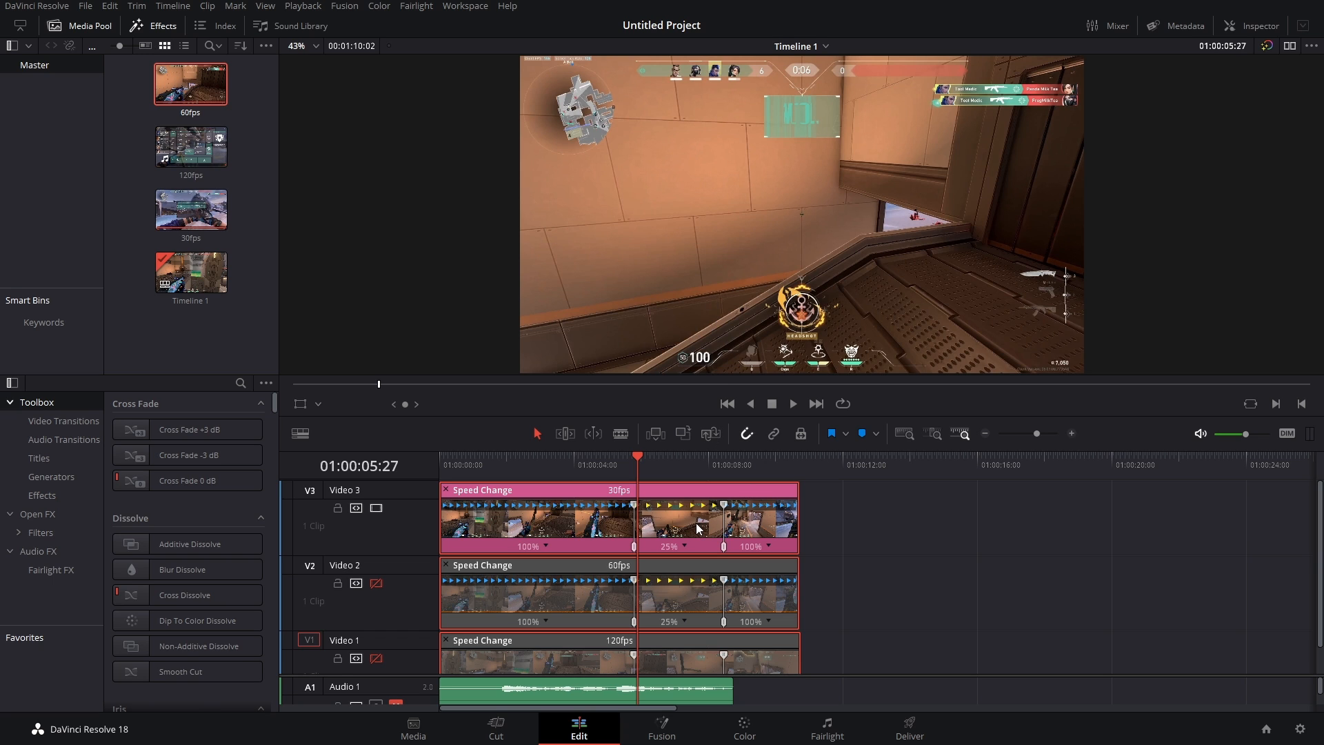
{"action": "mouse_move", "coordinate": [676, 525]}
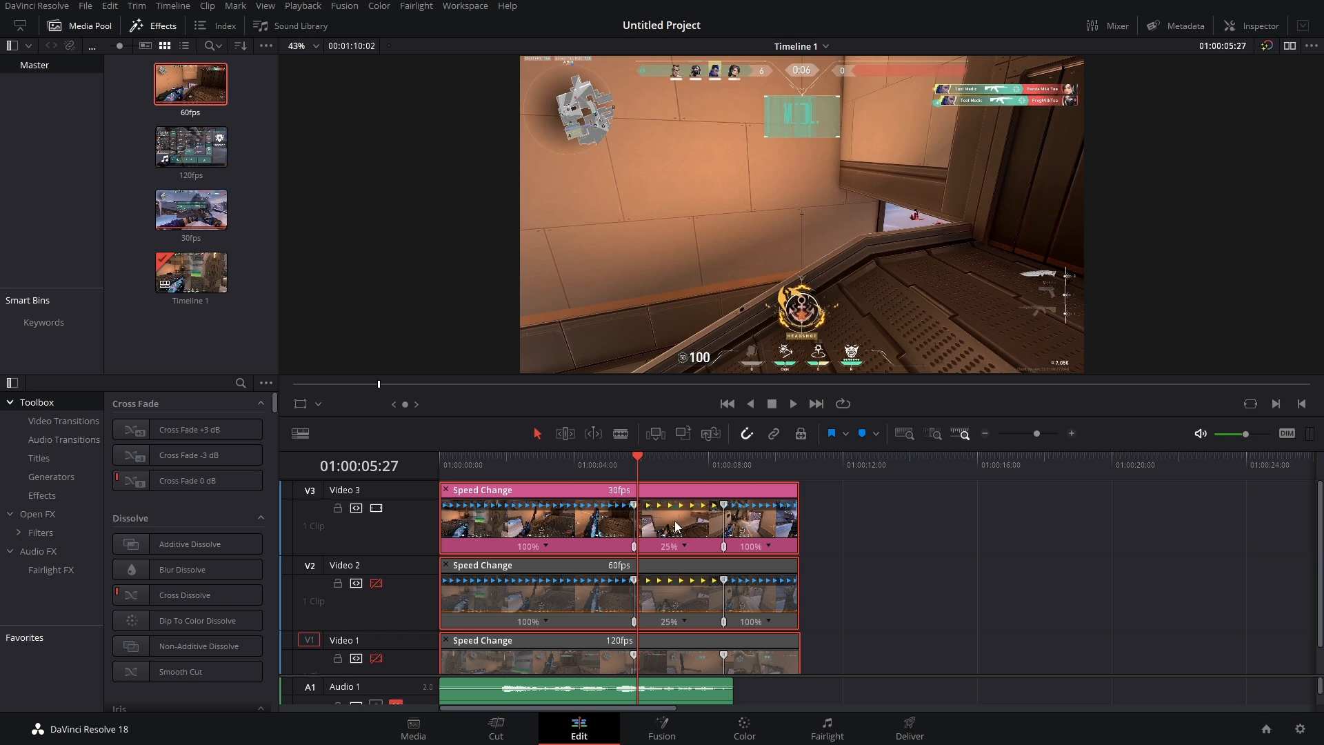
{"action": "mouse_move", "coordinate": [688, 533]}
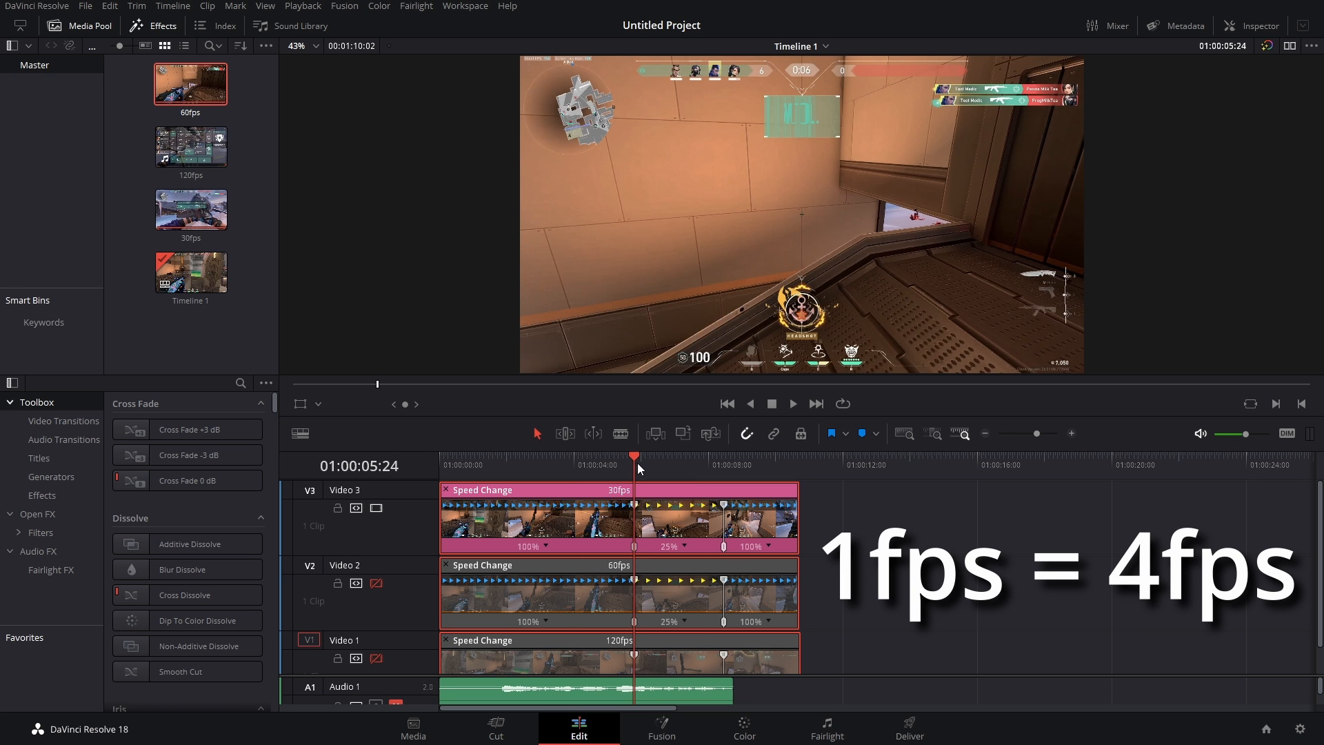
{"action": "left_click", "coordinate": [792, 403]}
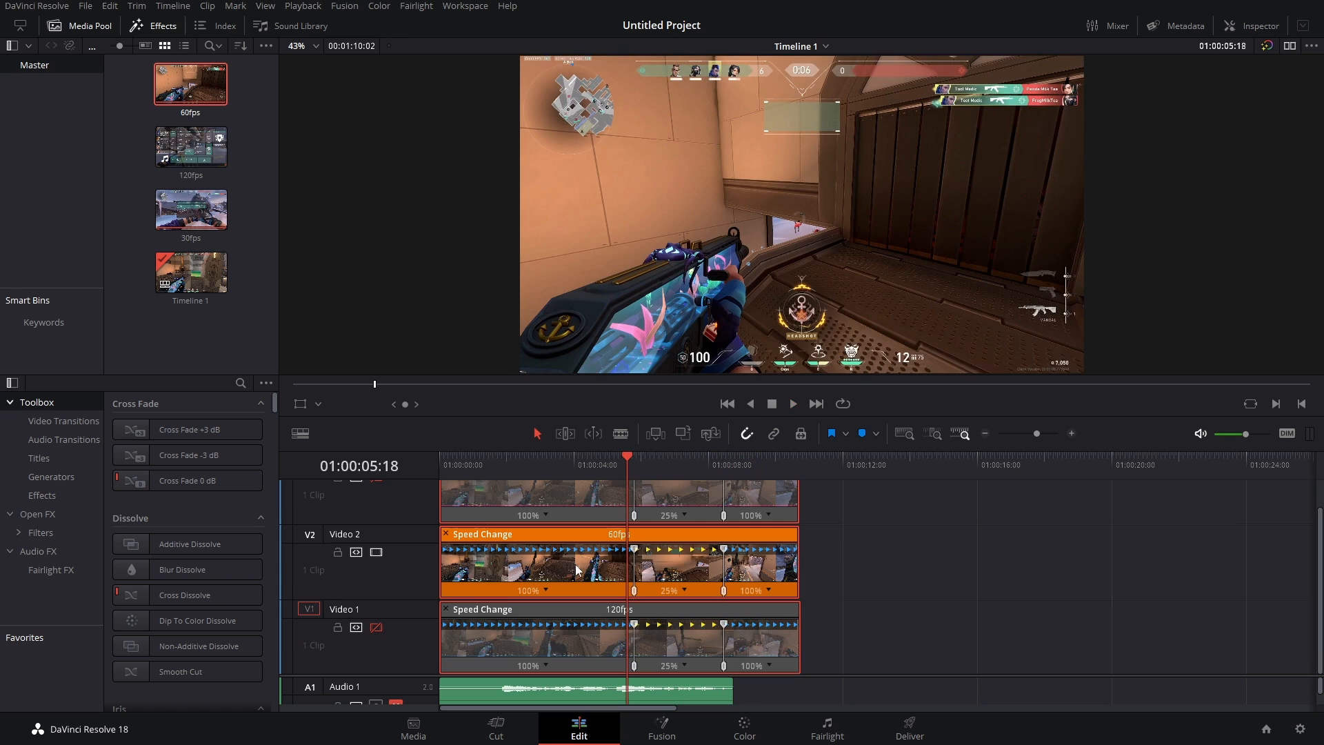
{"action": "mouse_move", "coordinate": [582, 558]}
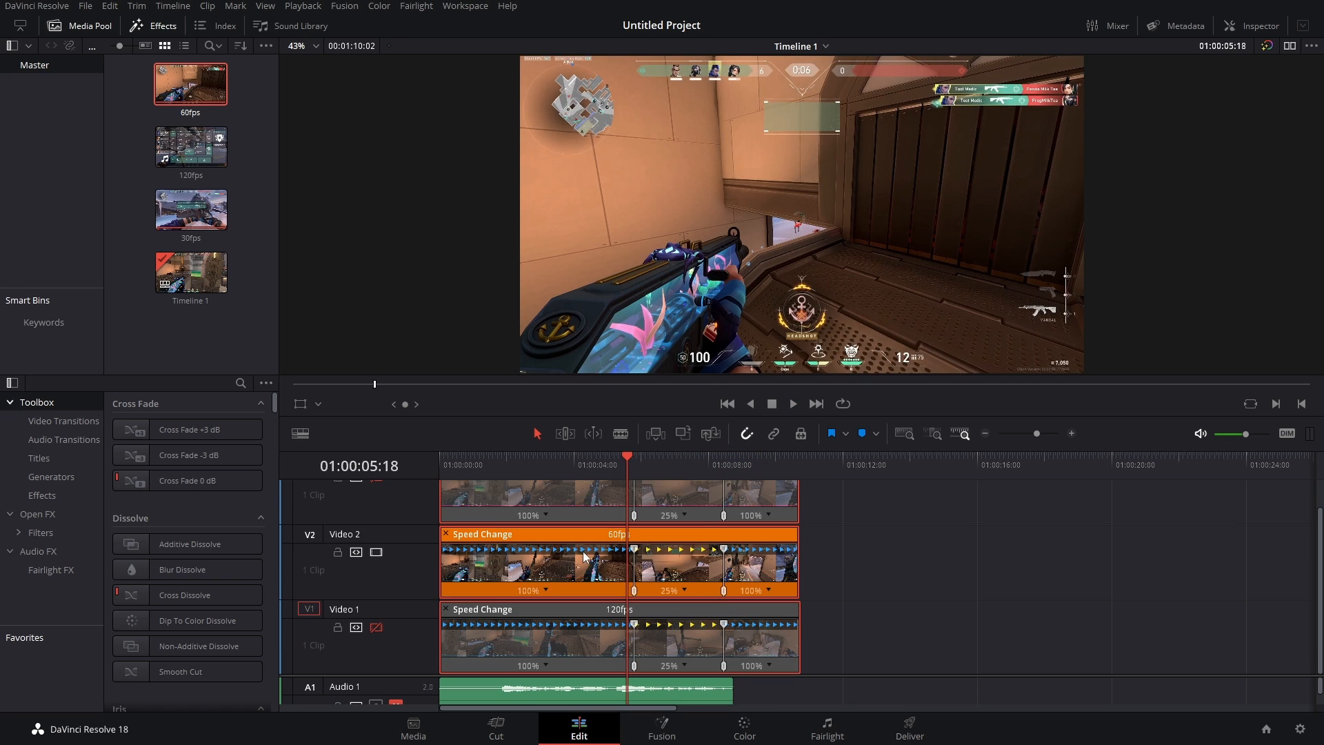
{"action": "mouse_move", "coordinate": [592, 560]}
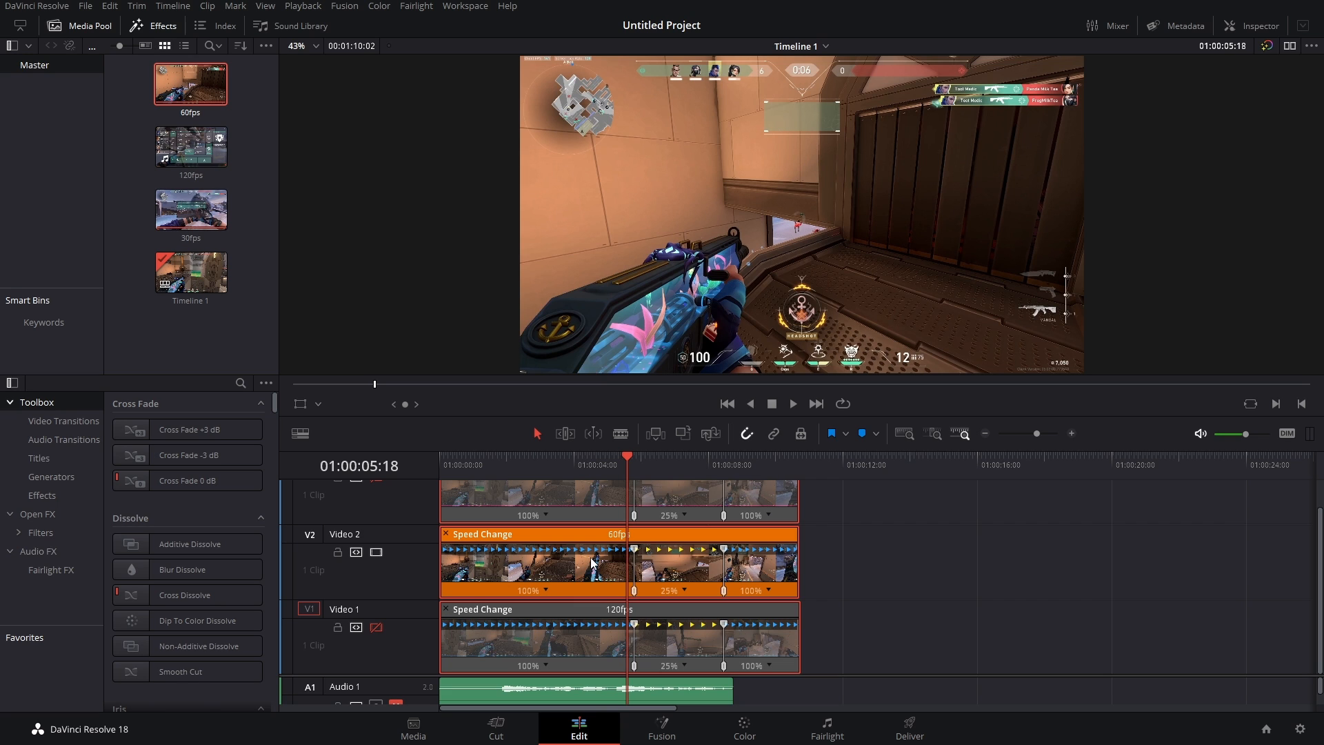
{"action": "mouse_move", "coordinate": [618, 563]}
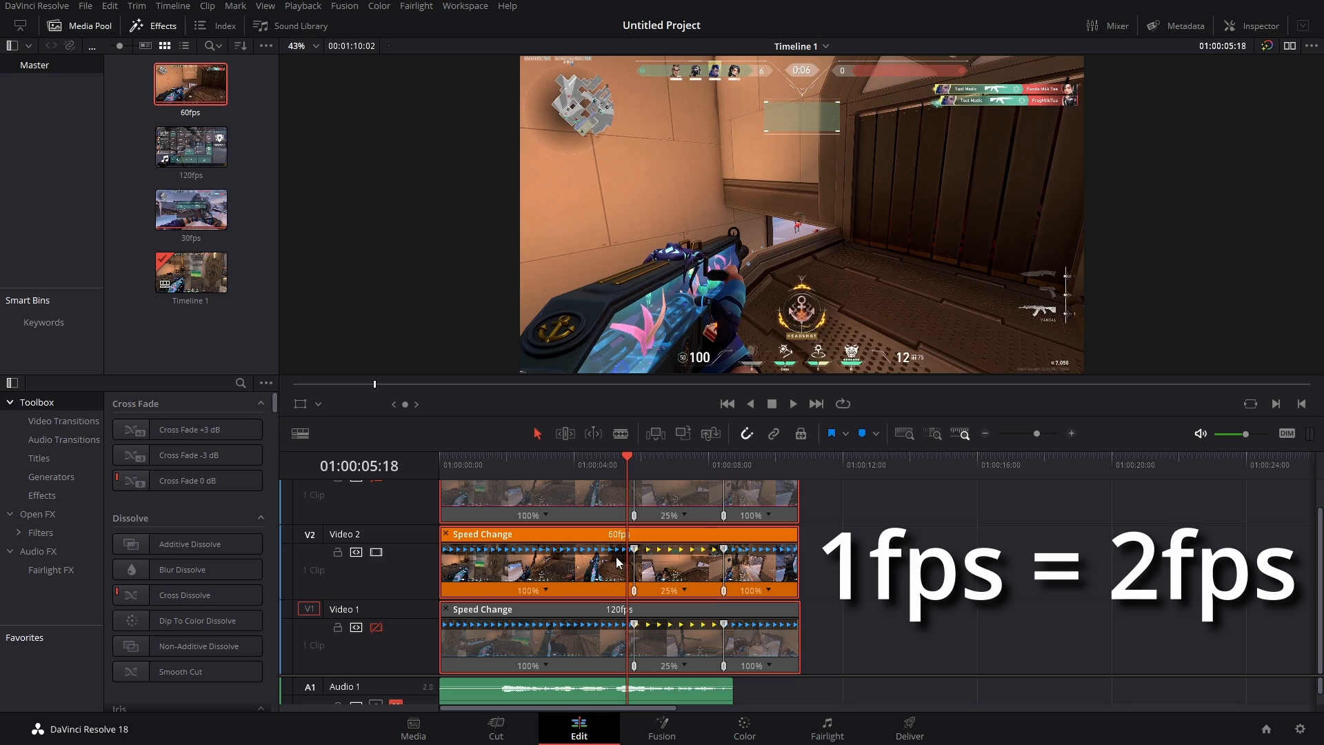
{"action": "left_click", "coordinate": [790, 404]}
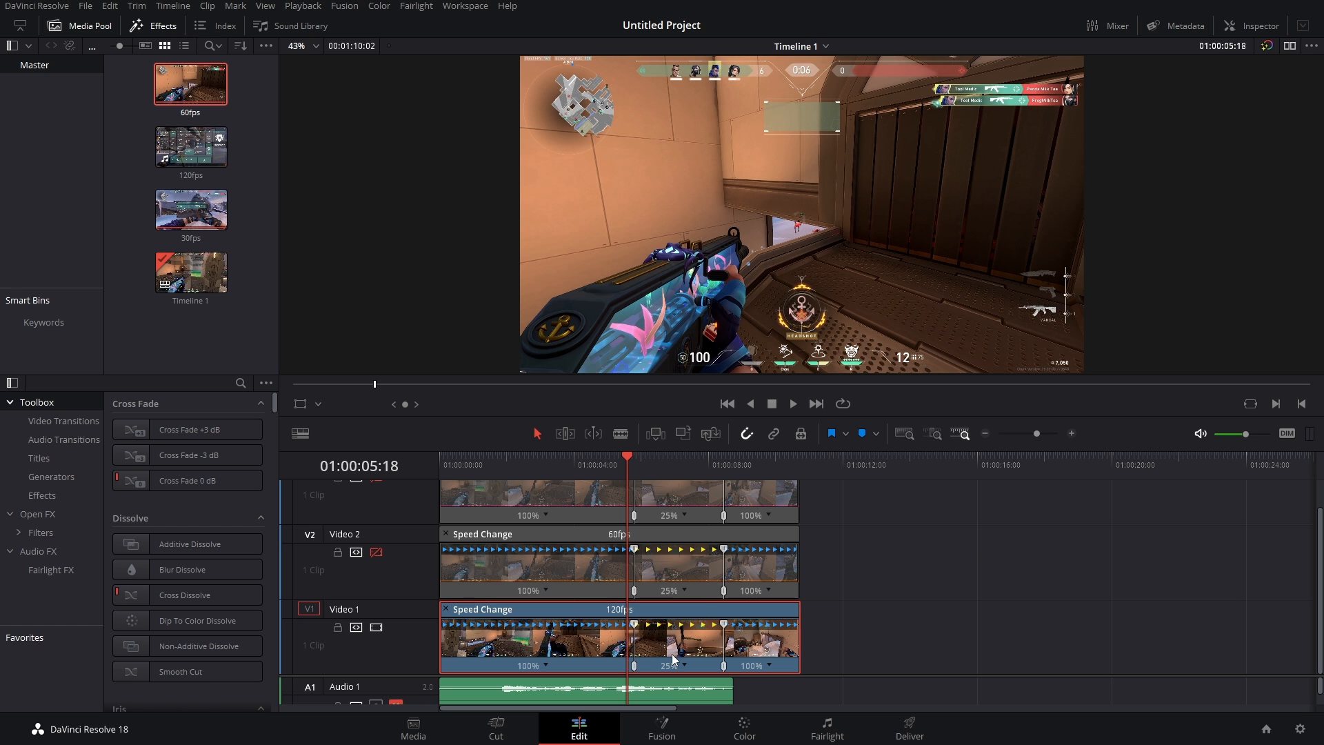
{"action": "mouse_move", "coordinate": [592, 661]}
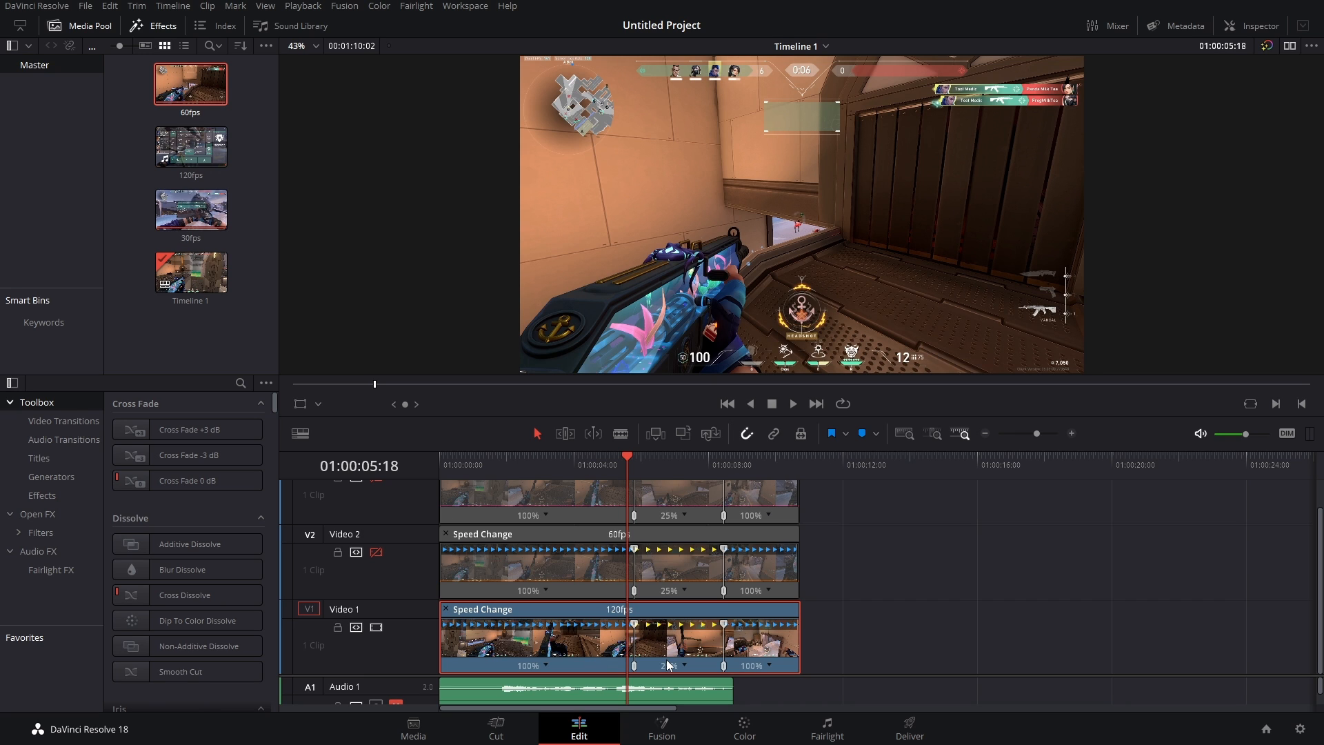
{"action": "mouse_move", "coordinate": [705, 629]}
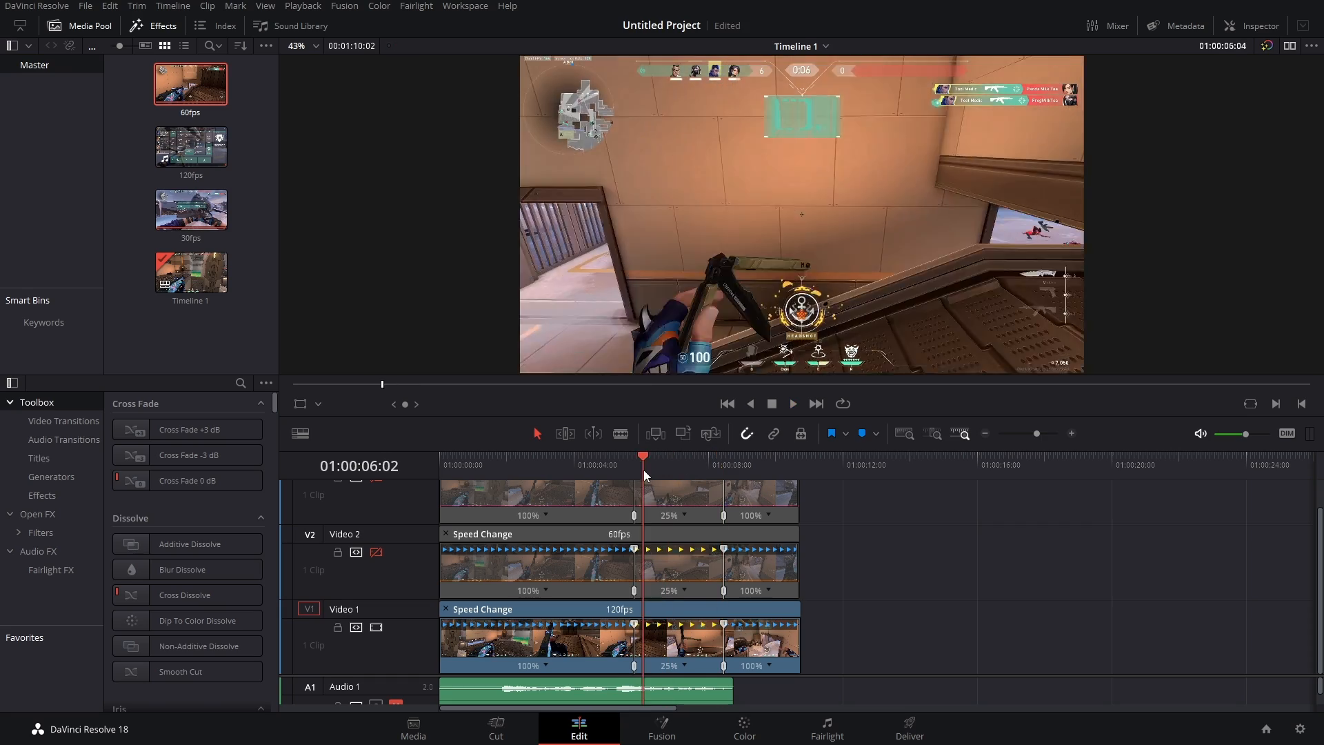
{"action": "left_click", "coordinate": [792, 403]}
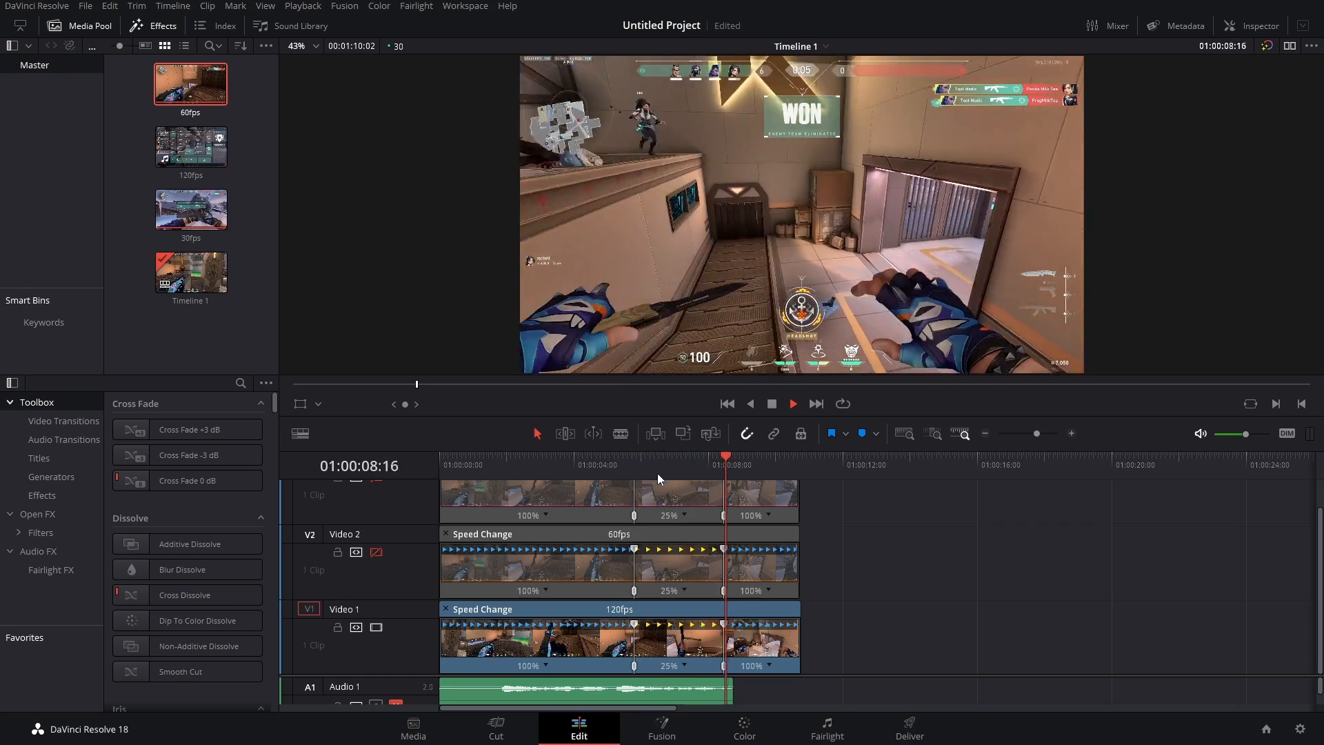
{"action": "left_click", "coordinate": [668, 465]}
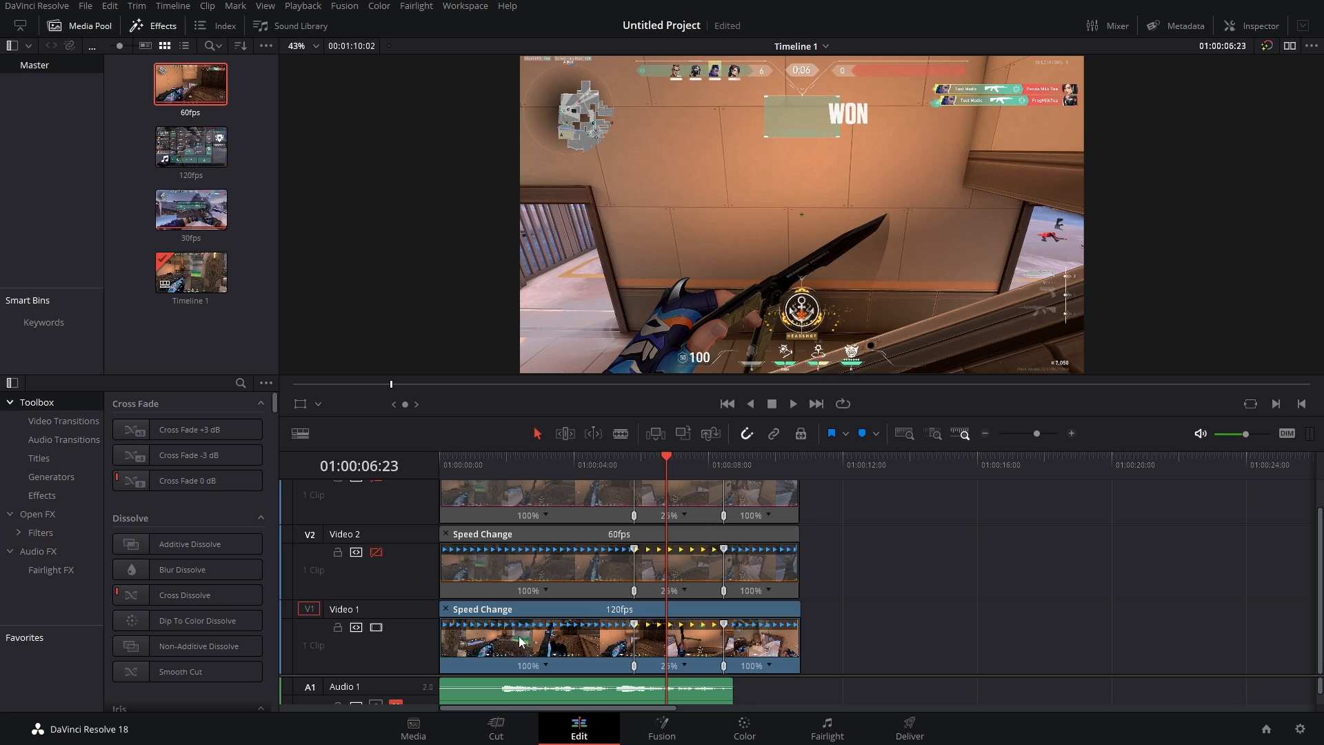
{"action": "mouse_move", "coordinate": [391, 574]}
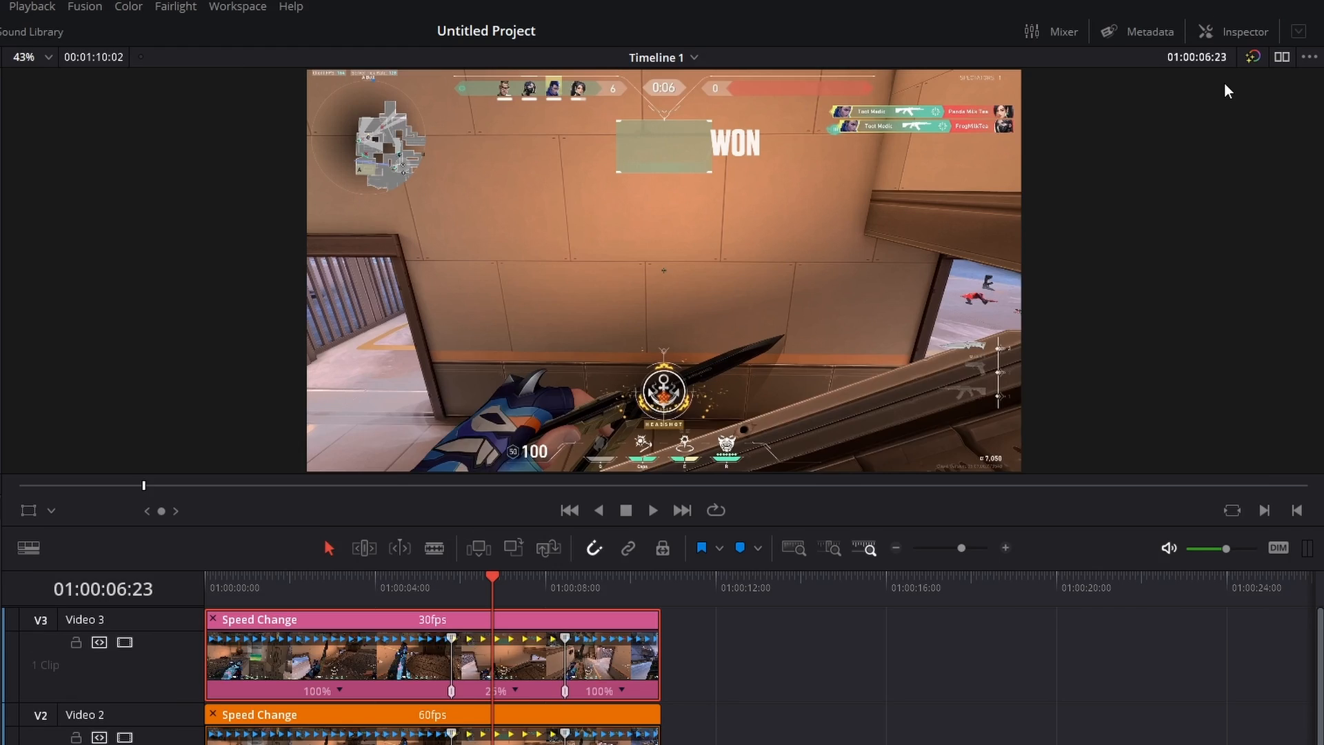
Show the 30fps clip's Retime Process options in the Inspector, leaving Project Settings
{"action": "left_click", "coordinate": [1234, 31]}
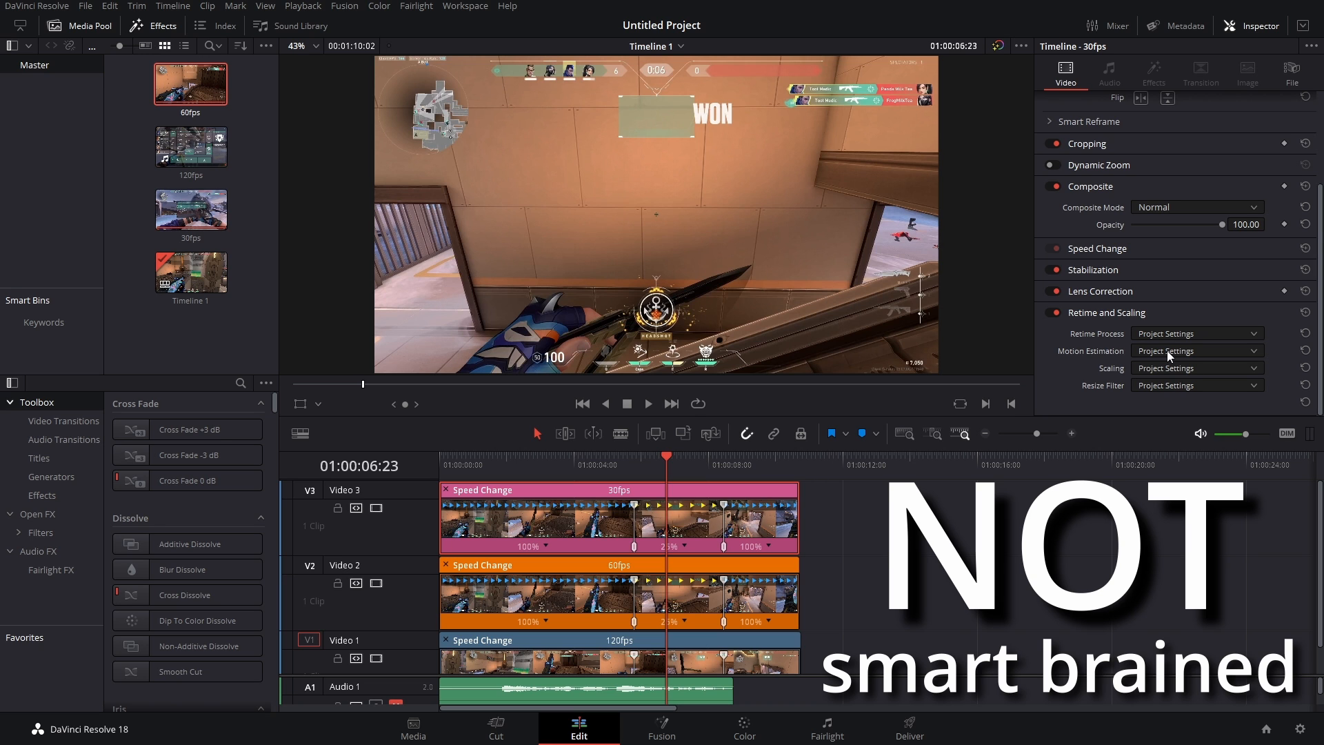
{"action": "mouse_move", "coordinate": [1121, 360]}
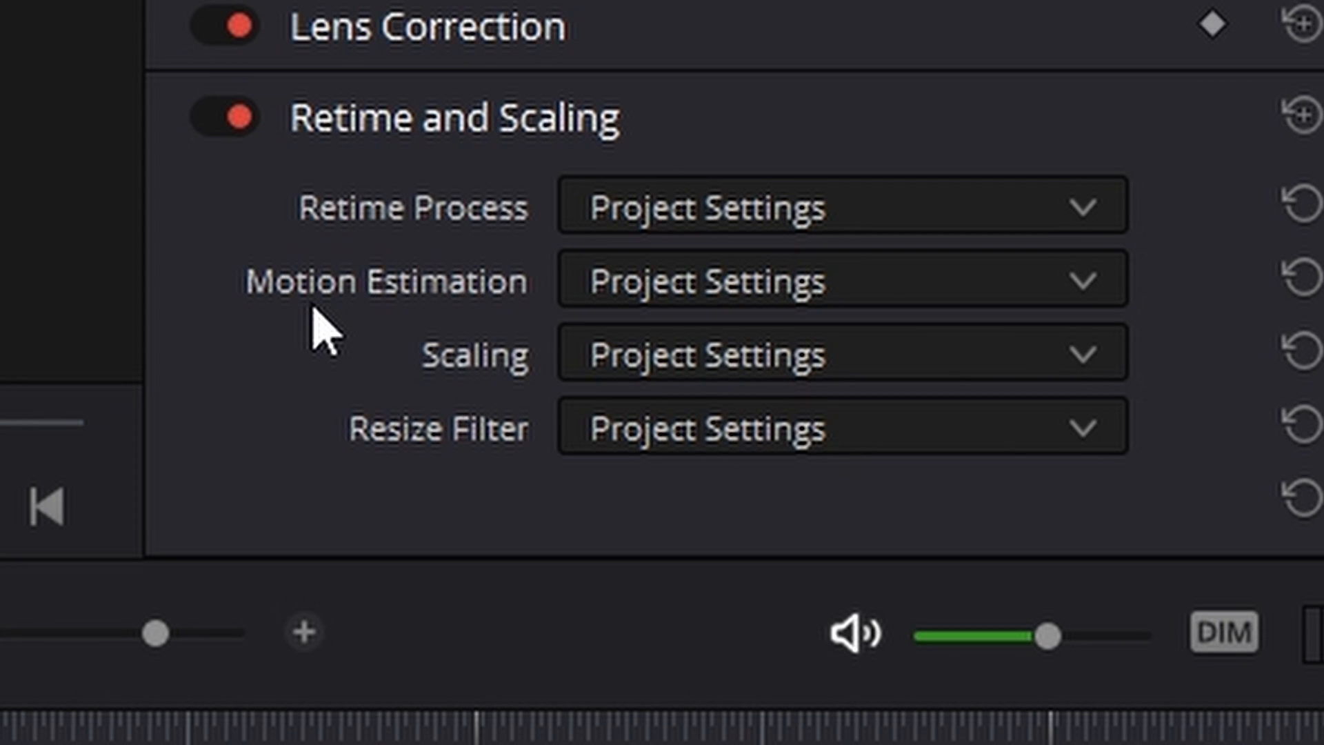
{"action": "left_click", "coordinate": [840, 204]}
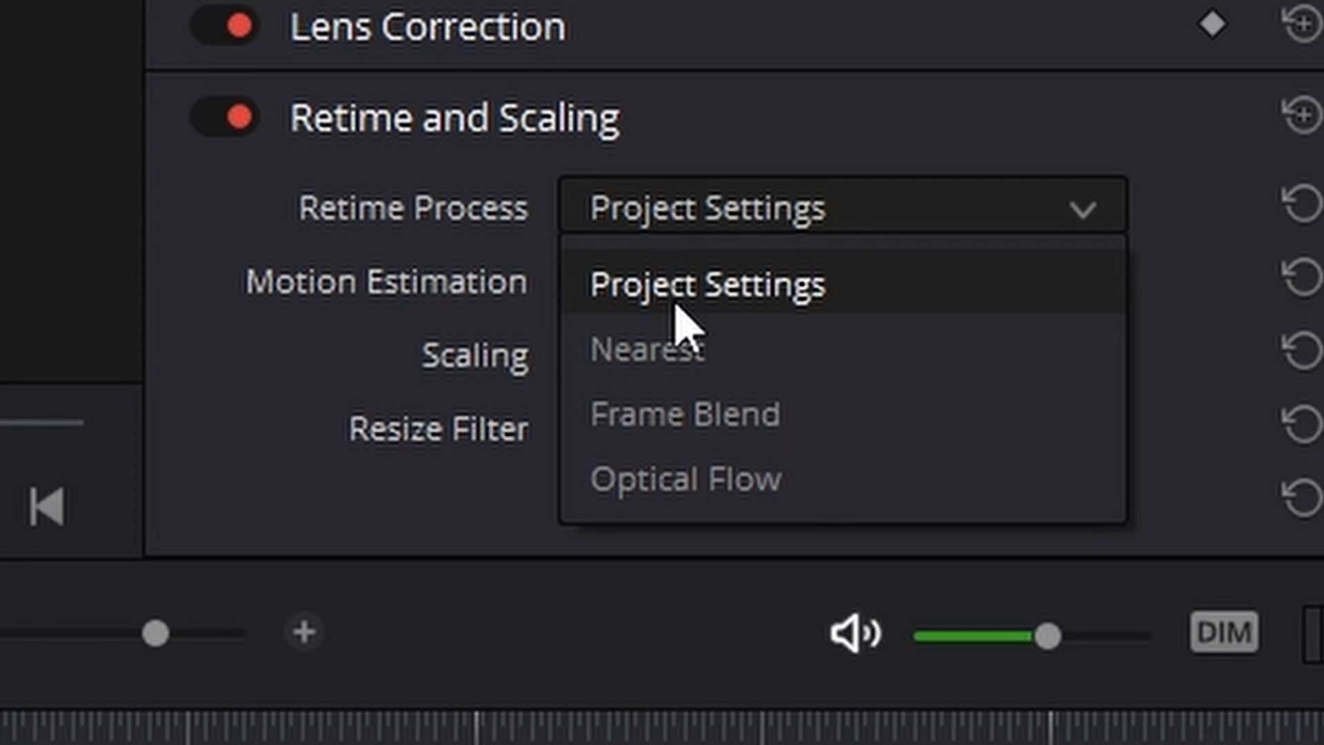
{"action": "mouse_move", "coordinate": [746, 246]}
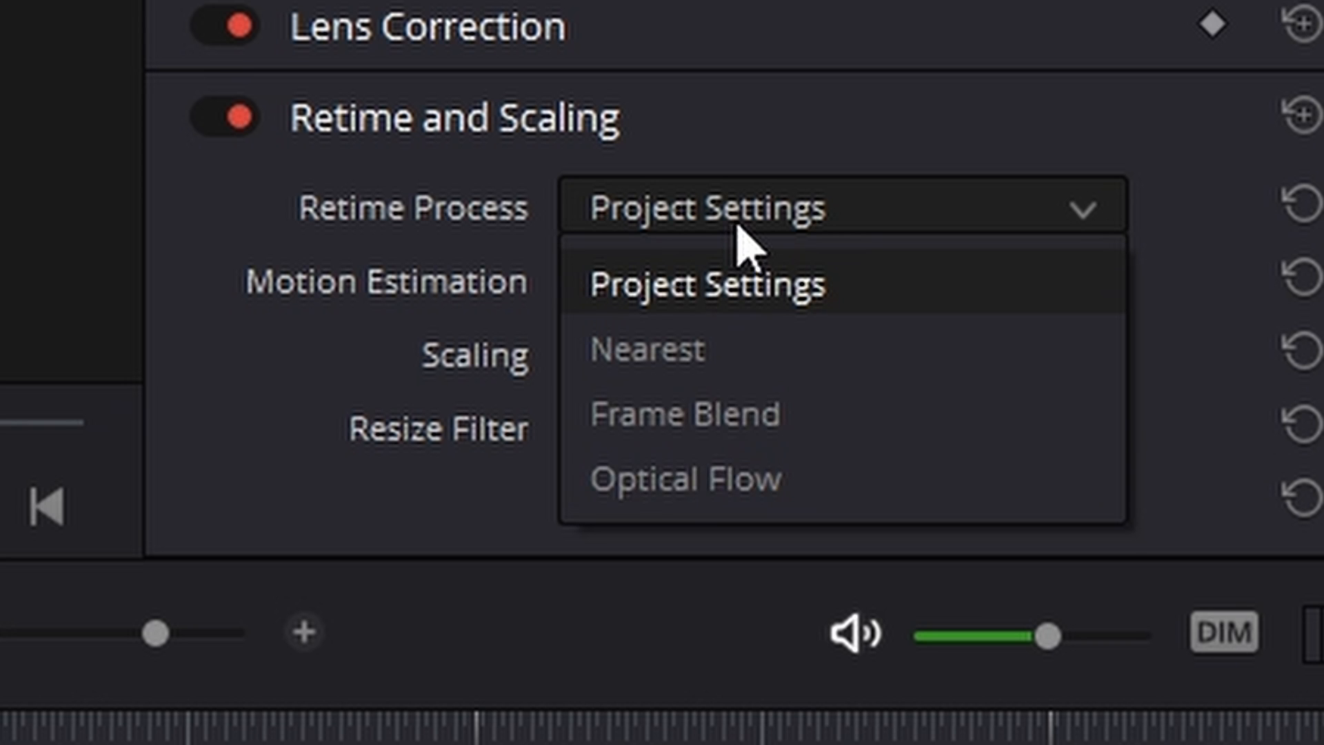
{"action": "left_click", "coordinate": [836, 282]}
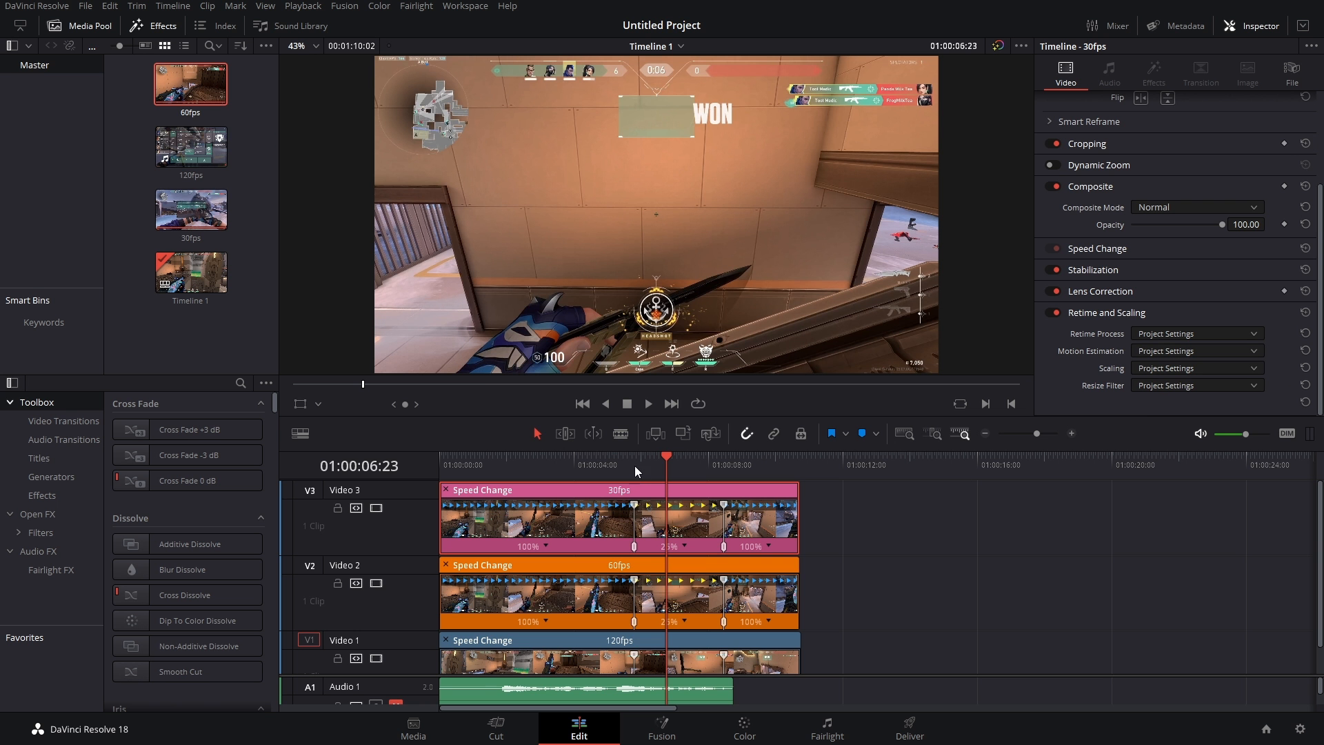
Switch the 30fps clip's Retime Process to Optical Flow in the Inspector
{"action": "left_click", "coordinate": [647, 402]}
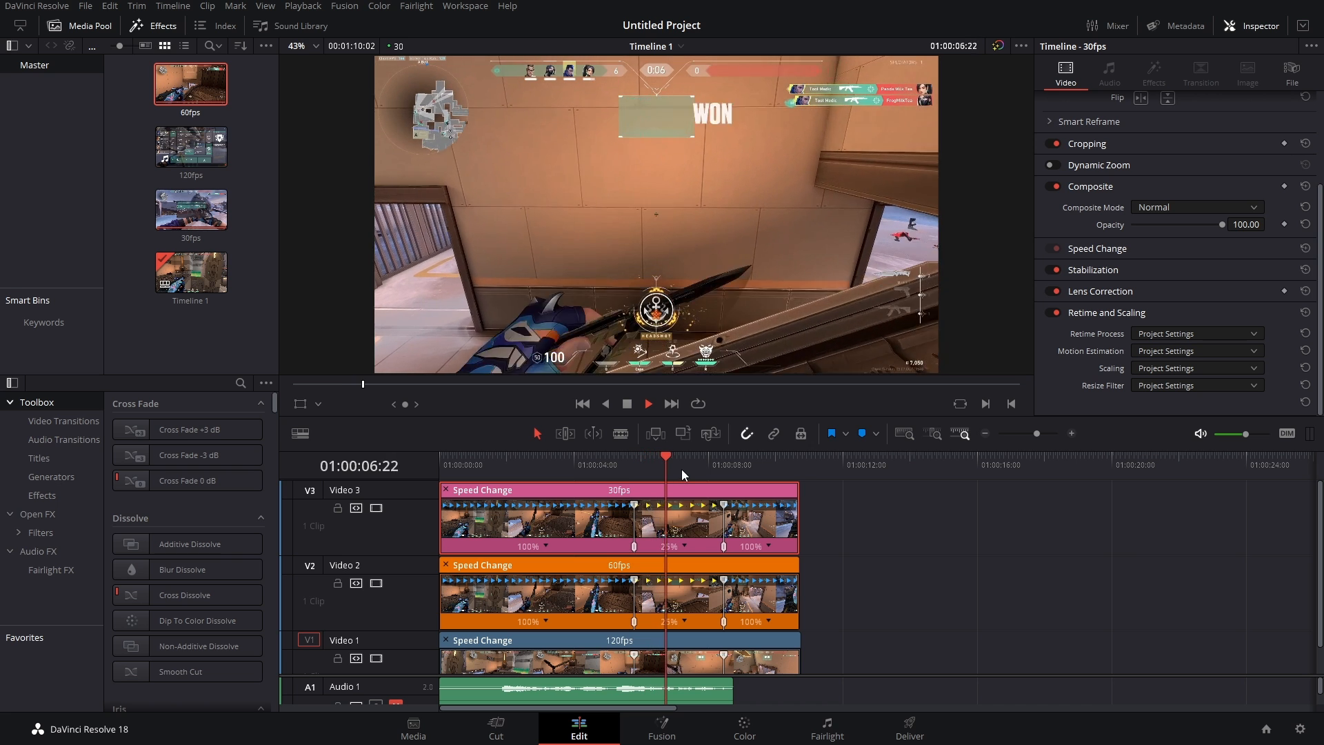
{"action": "left_click", "coordinate": [1195, 332]}
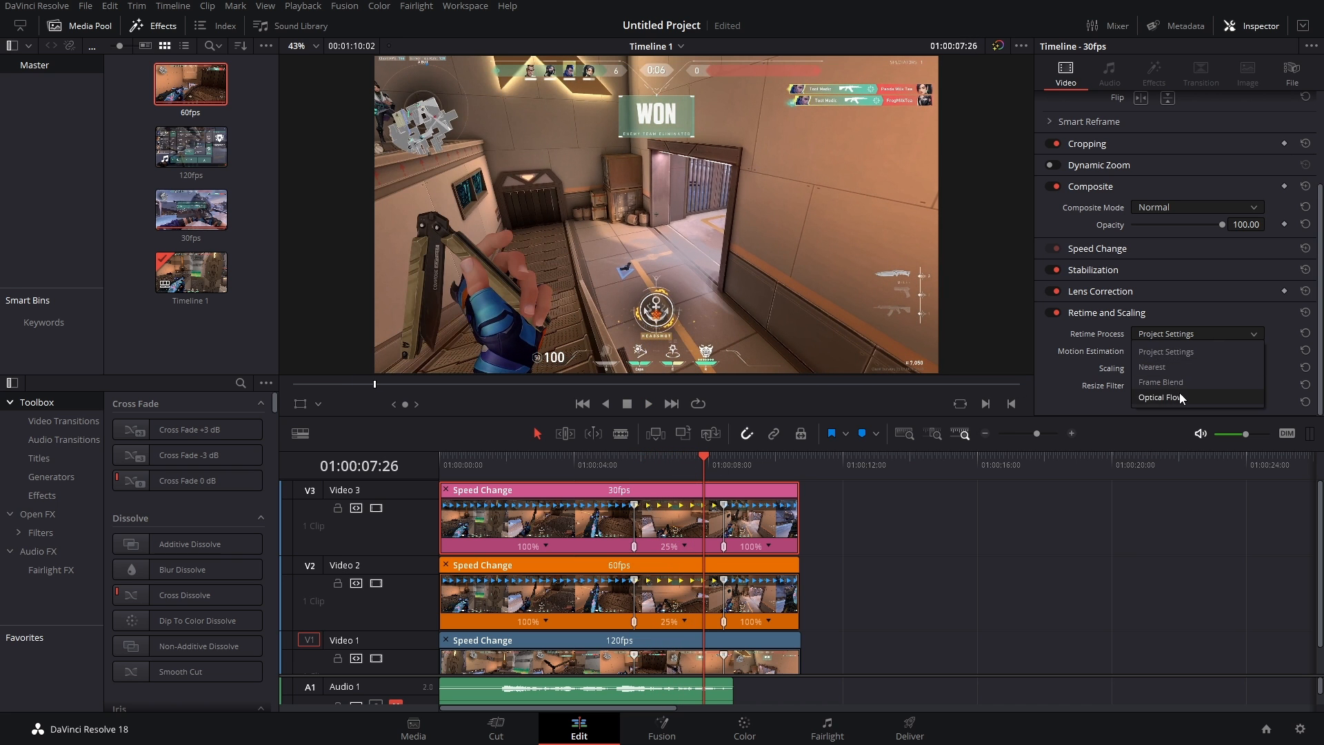
{"action": "left_click", "coordinate": [1164, 397]}
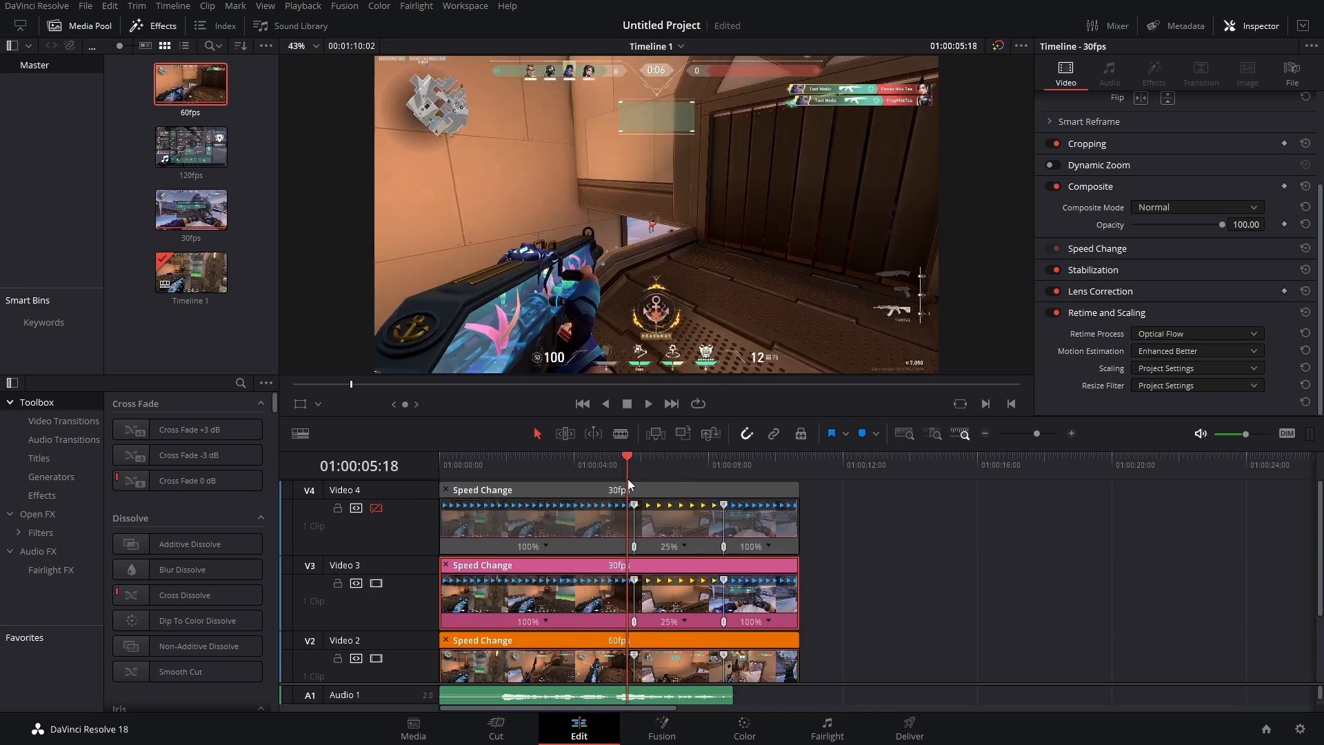
Give the 60fps clip Optical Flow retiming with Enhanced Better motion estimation
{"action": "left_click", "coordinate": [647, 405]}
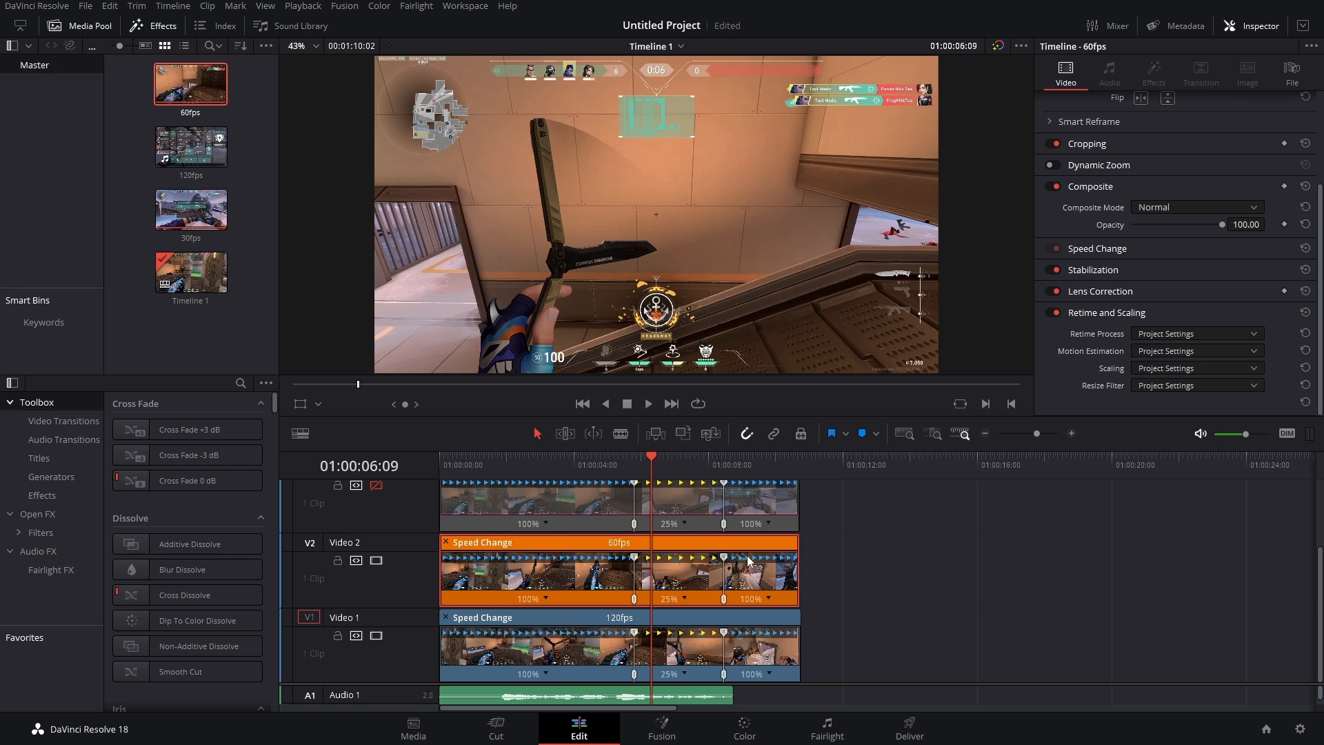
{"action": "left_click", "coordinate": [1194, 333]}
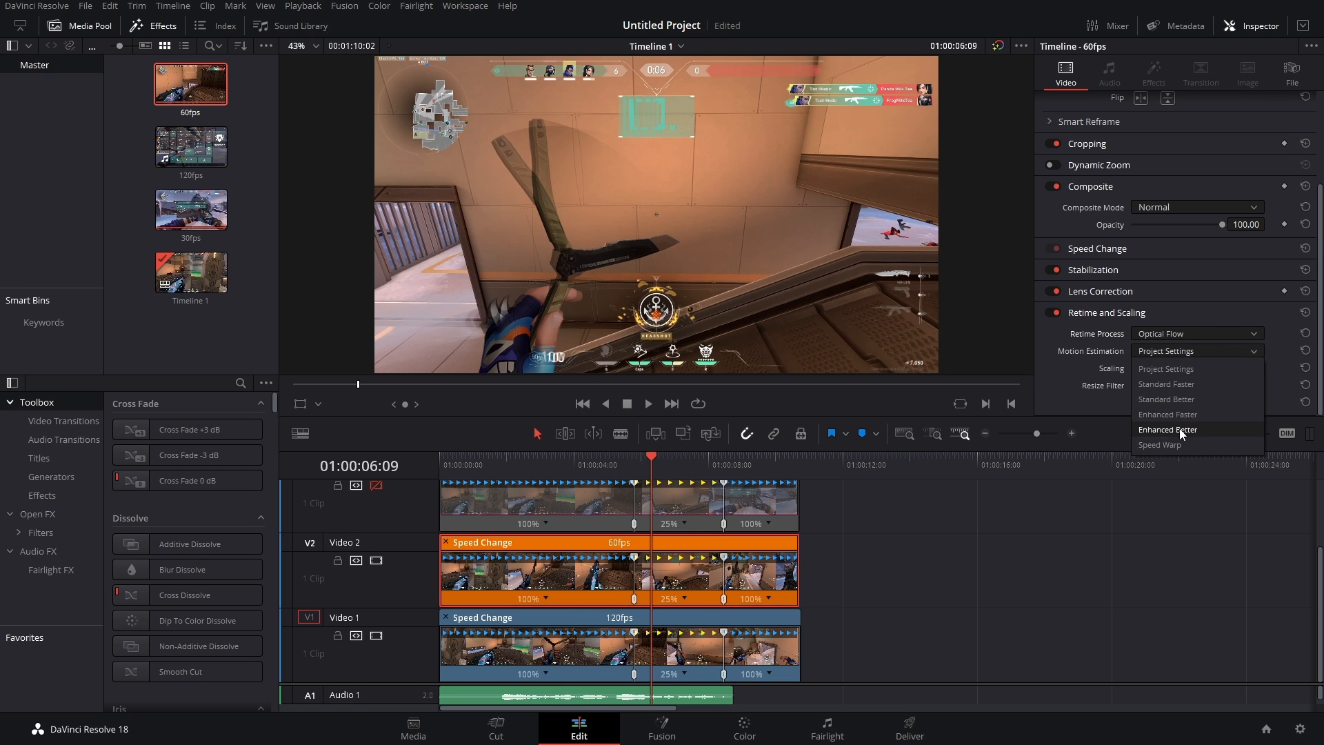
{"action": "left_click", "coordinate": [1167, 429]}
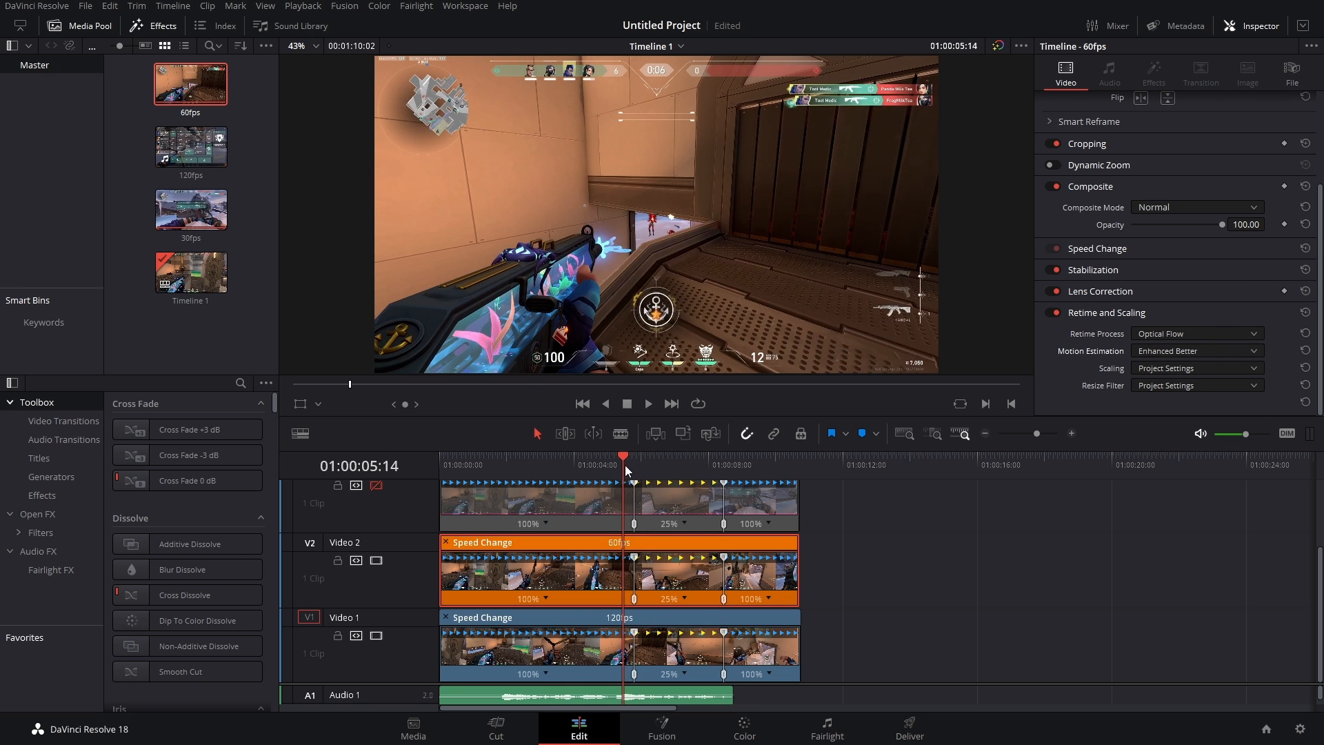
{"action": "left_click", "coordinate": [647, 402]}
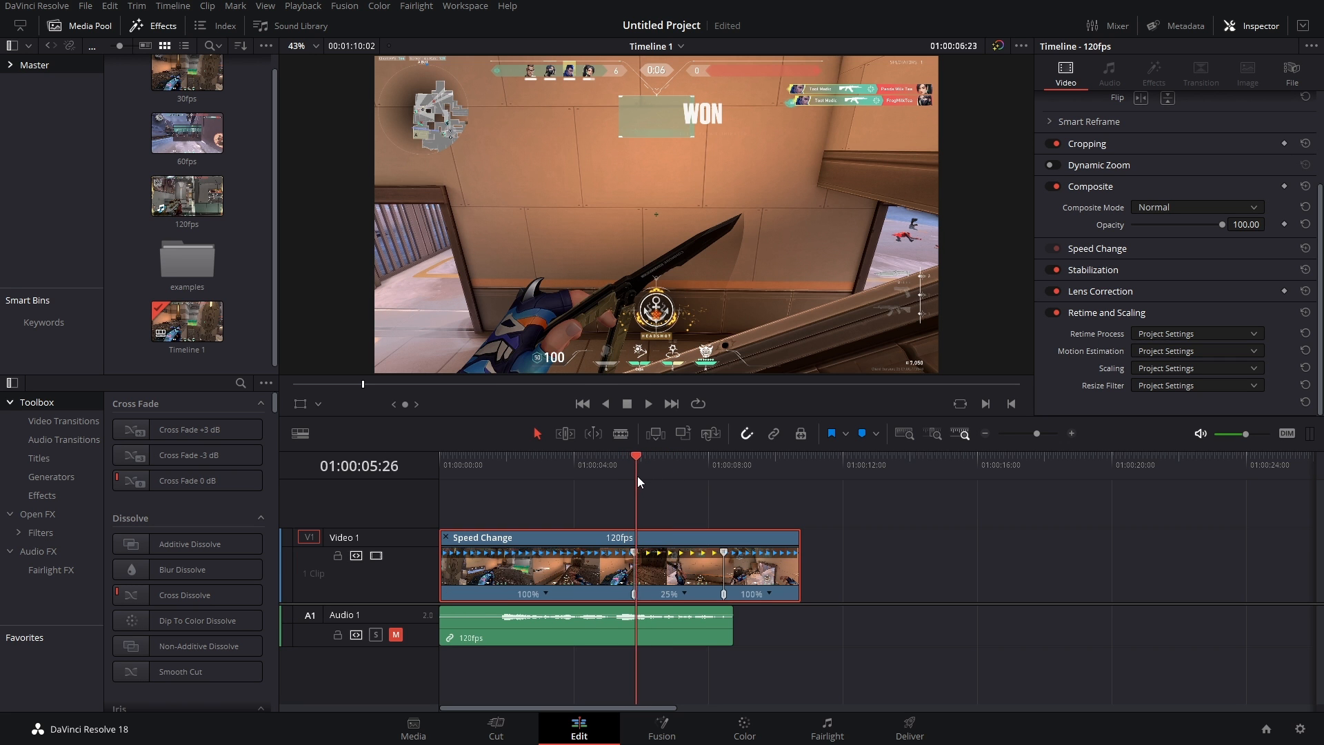
Park the playhead before the slowdown and enable the 120fps clip's Retime Curve
{"action": "left_click", "coordinate": [600, 465]}
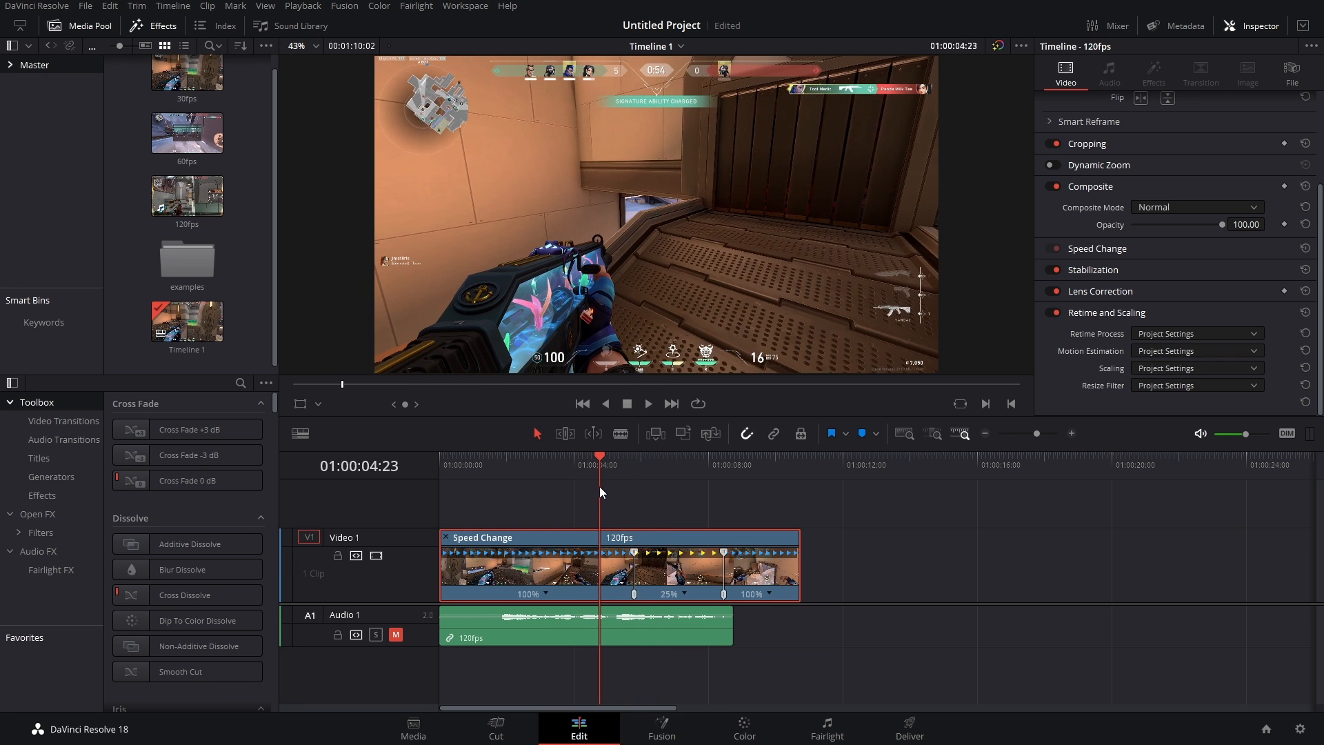
{"action": "left_click", "coordinate": [647, 404]}
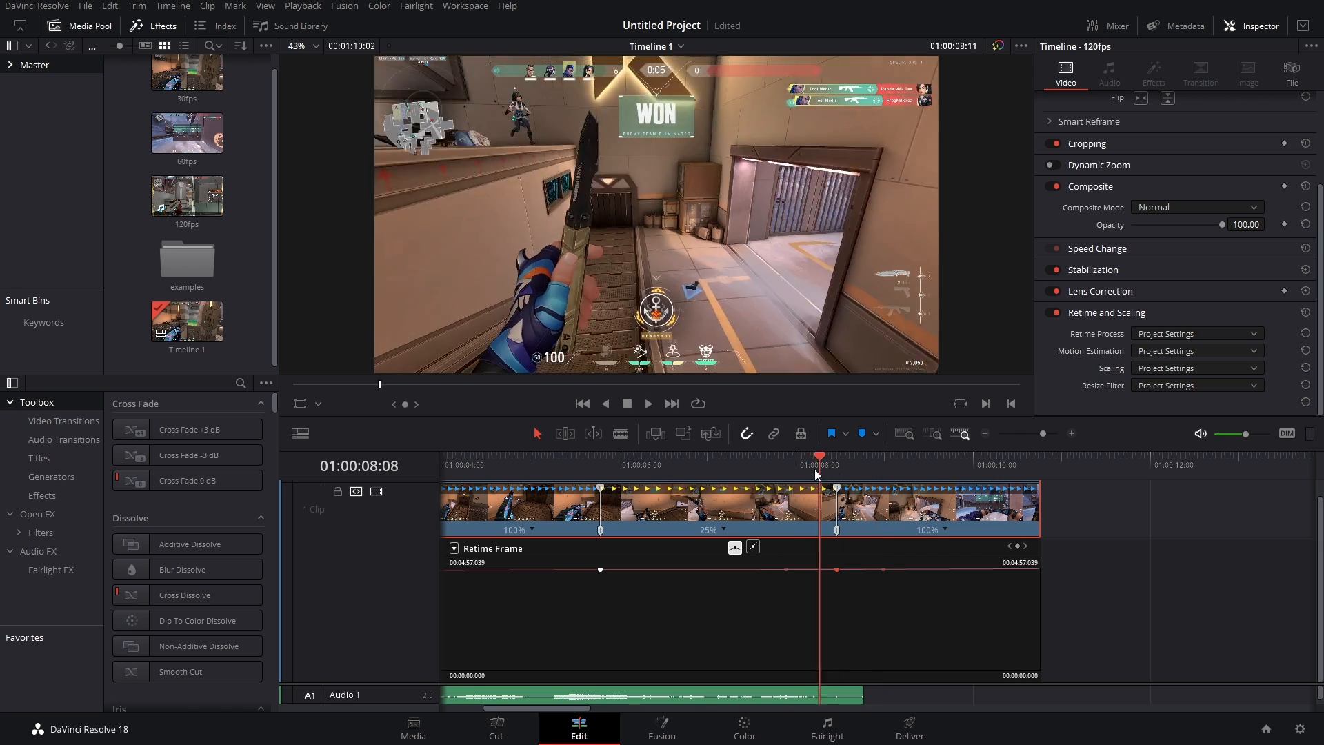
Hide the retime frame curve and replay the 120fps clip from near its beginning
{"action": "left_click", "coordinate": [648, 405]}
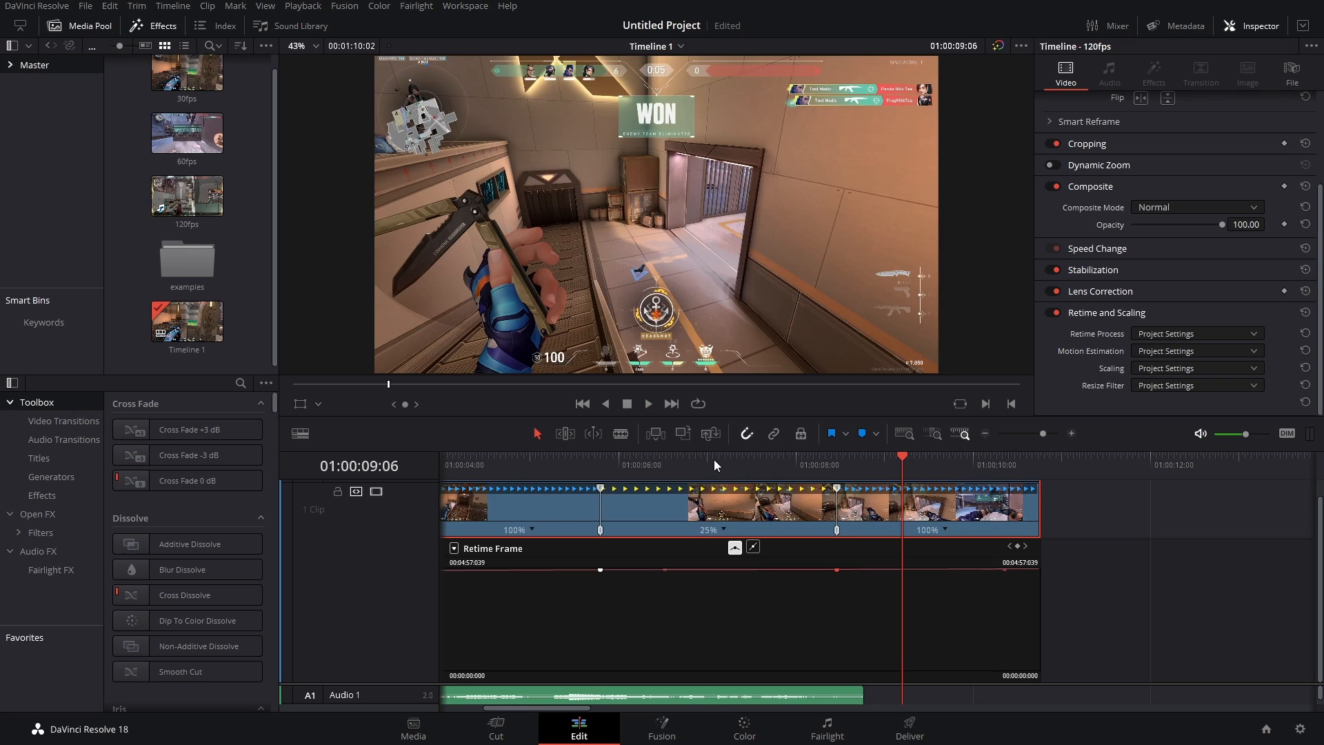
{"action": "left_click", "coordinate": [649, 404]}
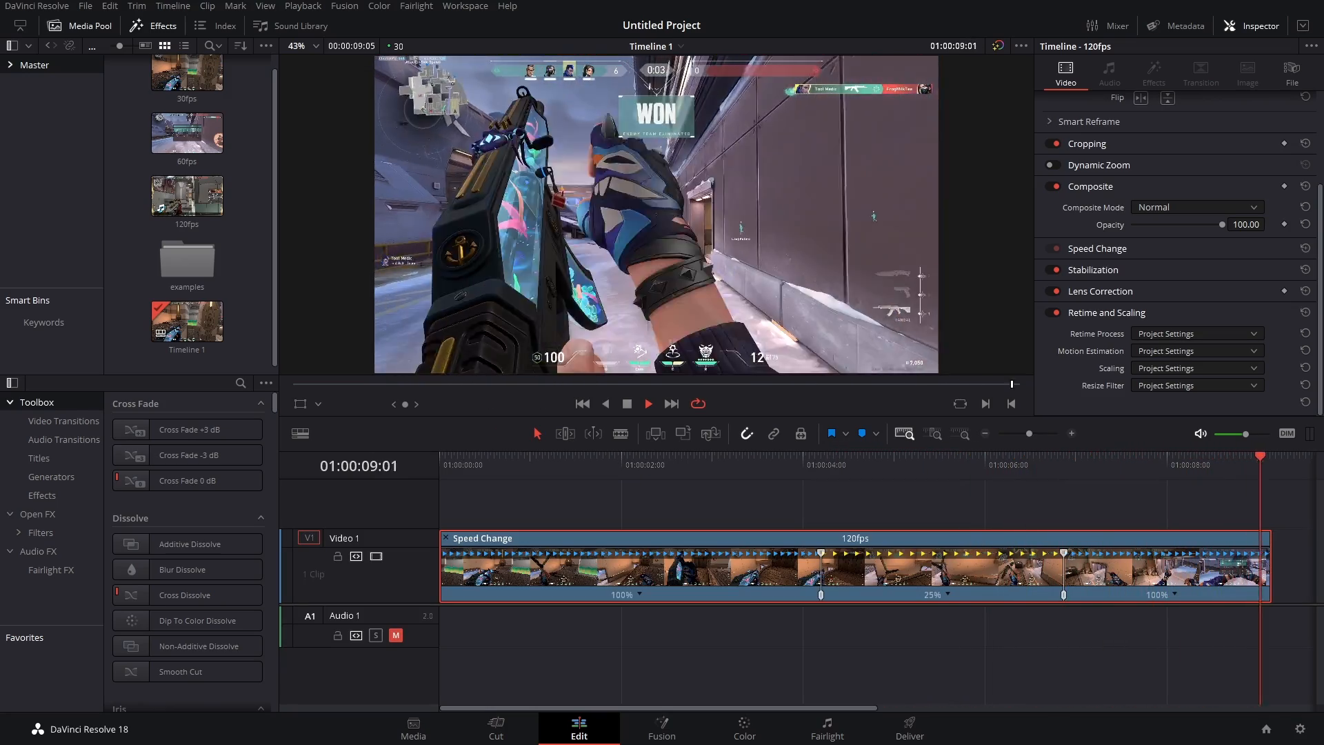
{"action": "left_click", "coordinate": [613, 465]}
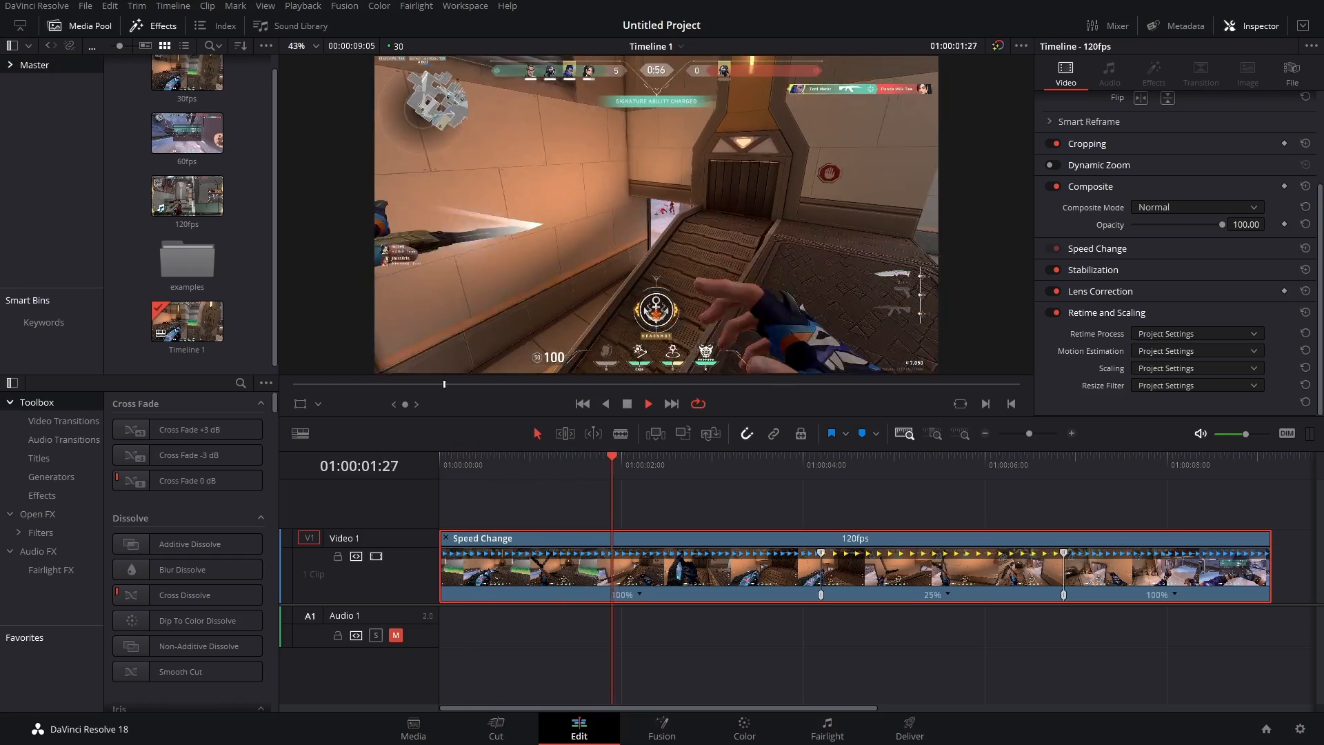